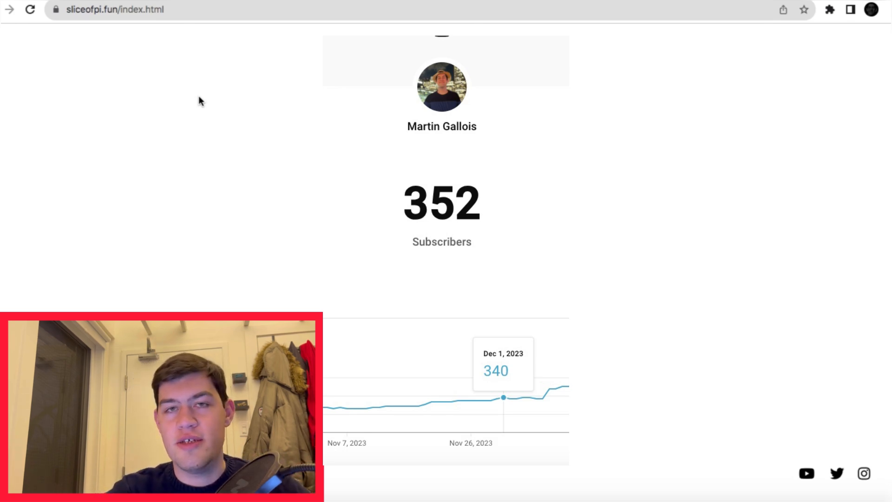
- Scroll up the homepage to the quiz settings with typo forgiveness on and start decimal 0
scroll("up", 3)
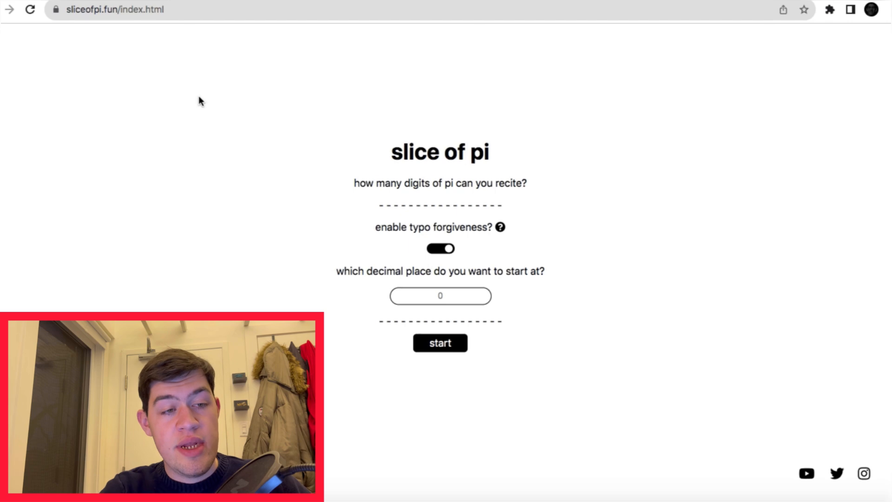
mouse_move(190, 44)
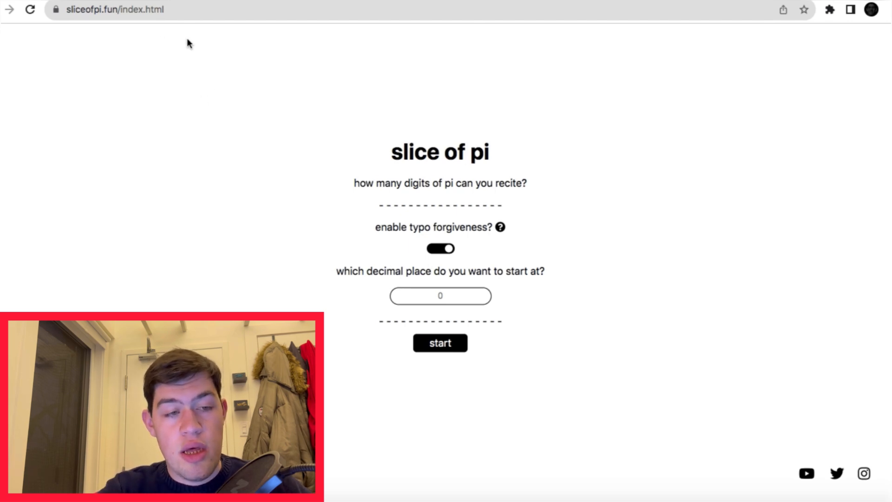
mouse_move(567, 239)
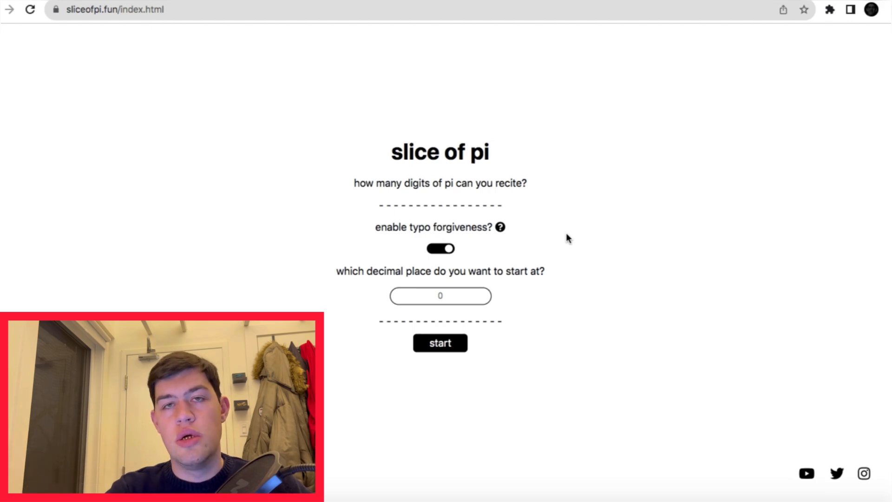
mouse_move(544, 256)
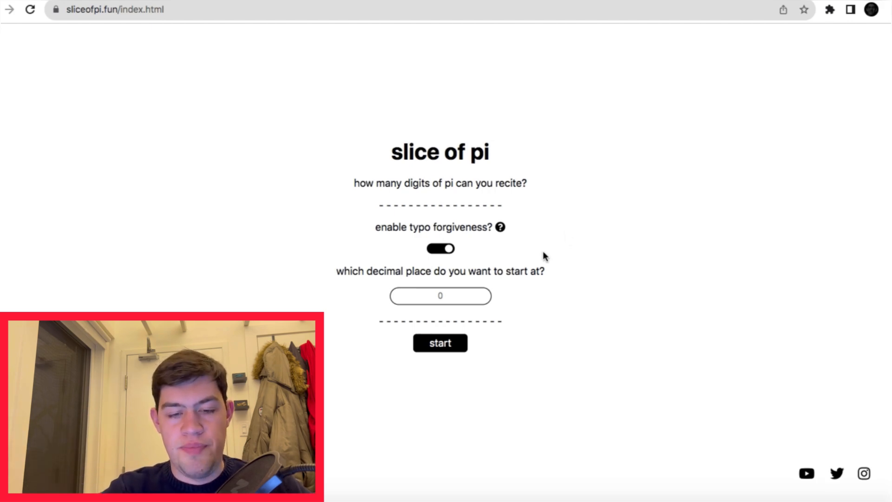
- Start the pi quiz and focus the '3.' number field so digits can be typed, timer at 00:00:00
left_click(440, 343)
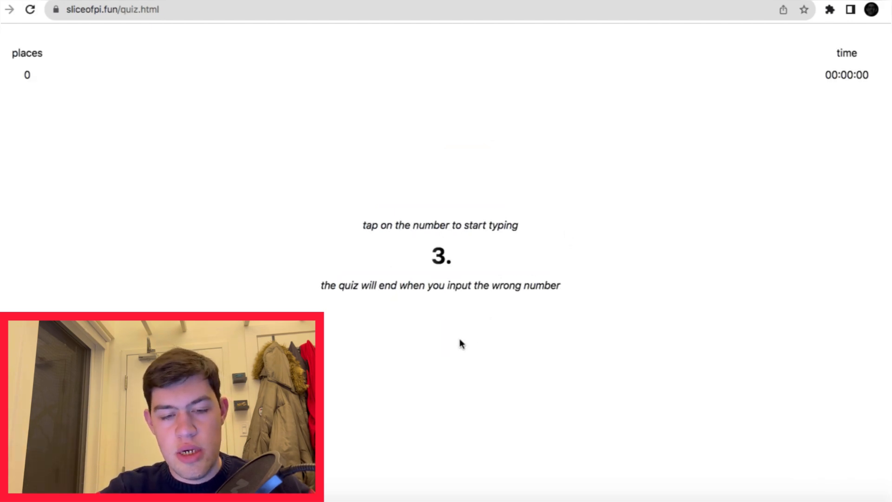
left_click(440, 256)
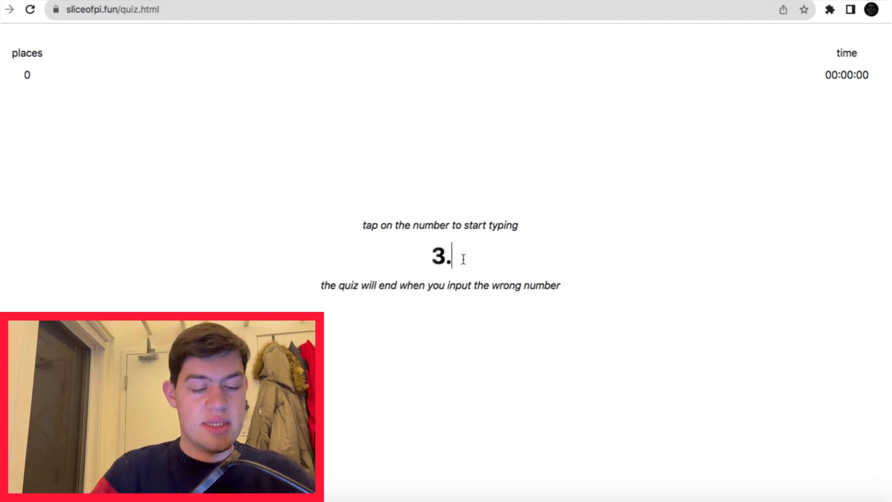
mouse_move(789, 83)
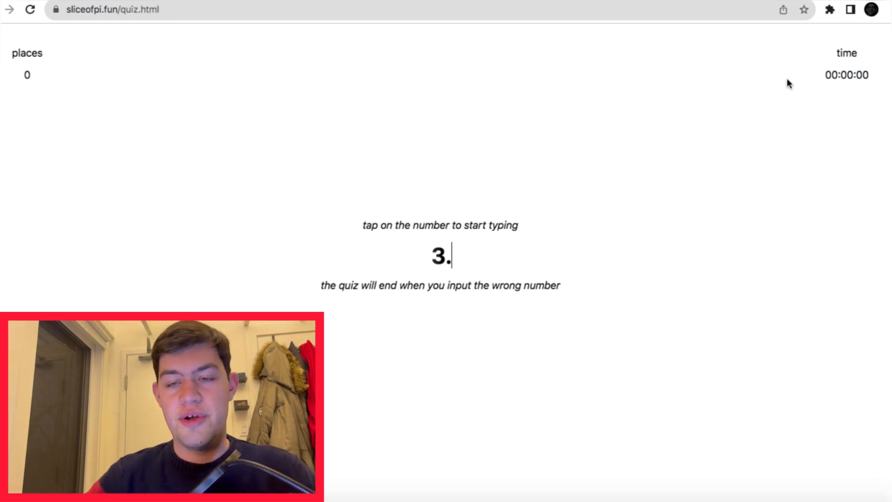
mouse_move(790, 156)
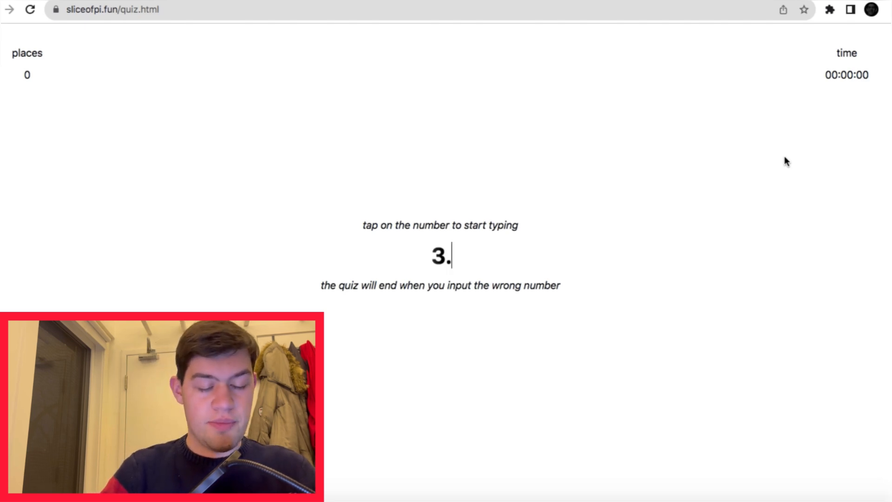
type("1")
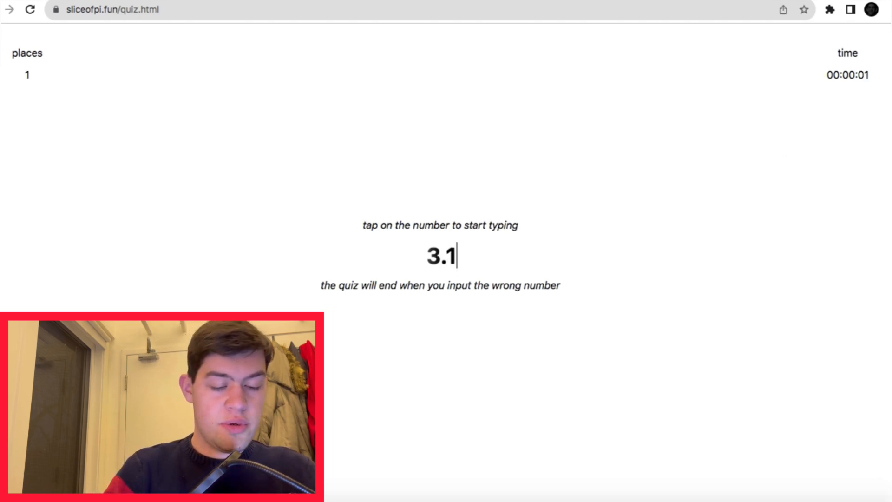
type("41592")
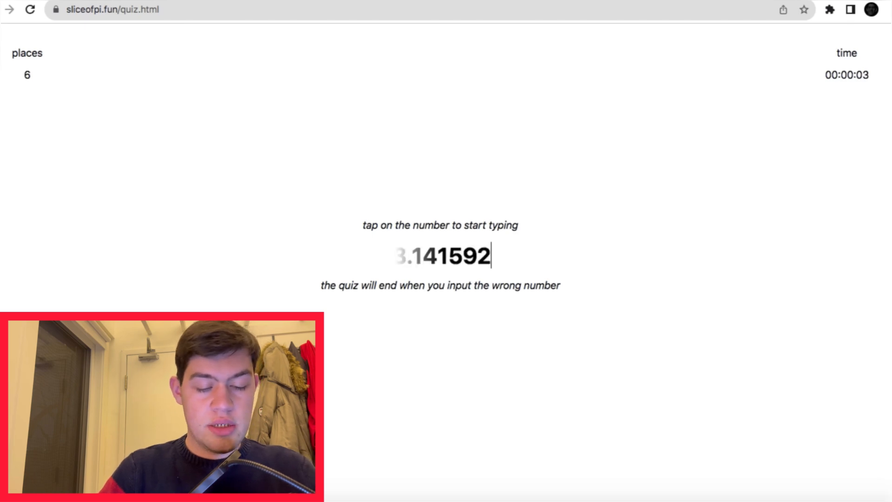
type("9265358")
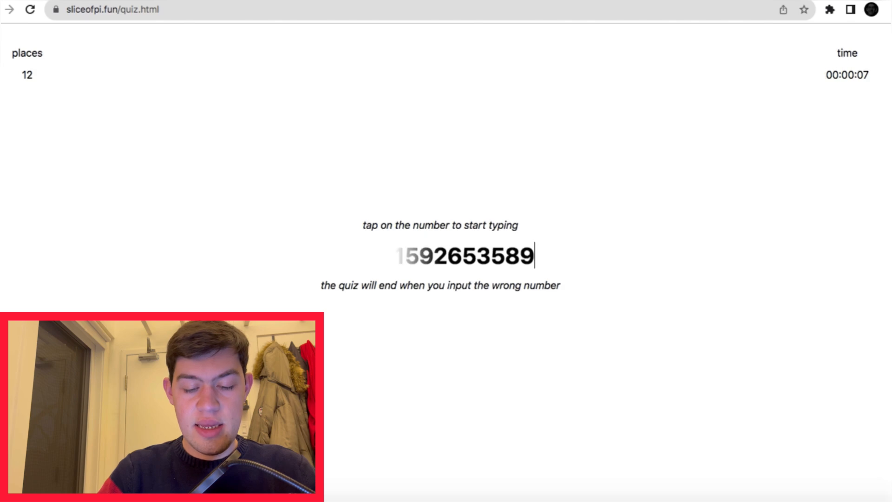
type("979")
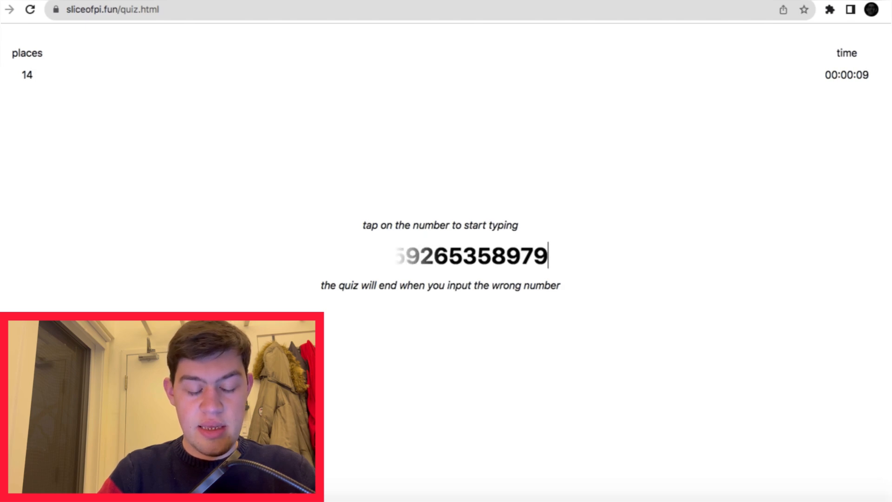
type("32")
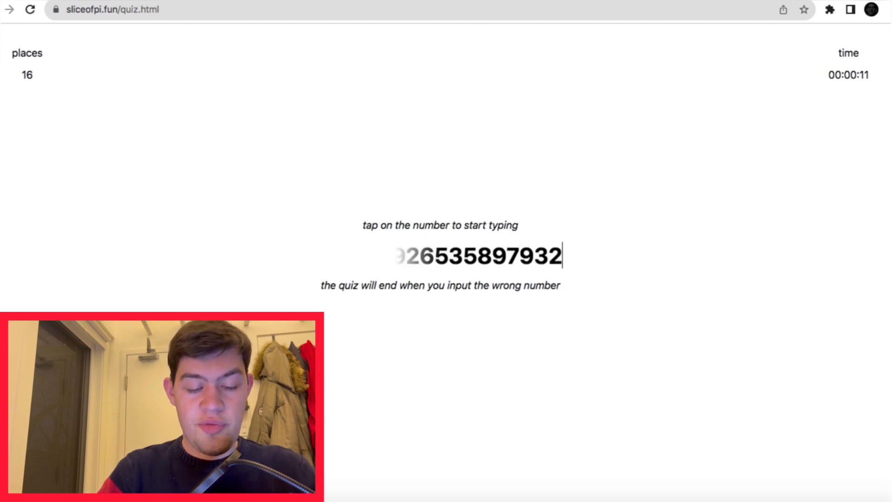
type("38")
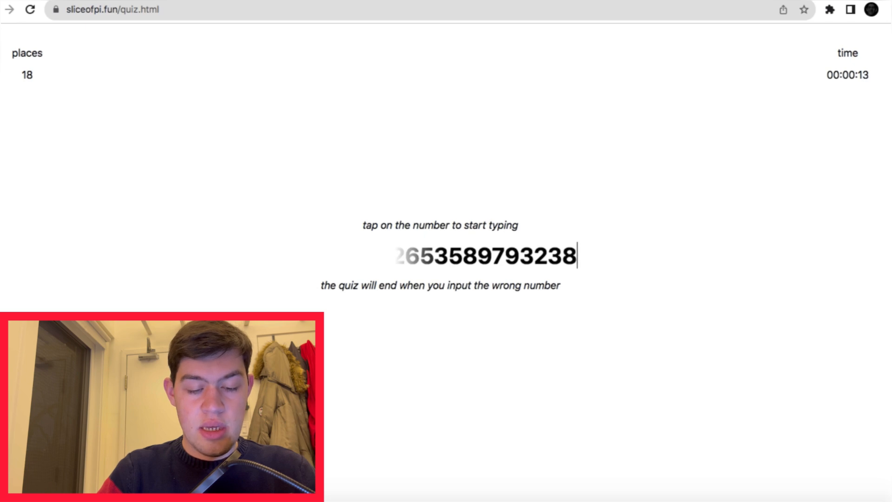
type("46264")
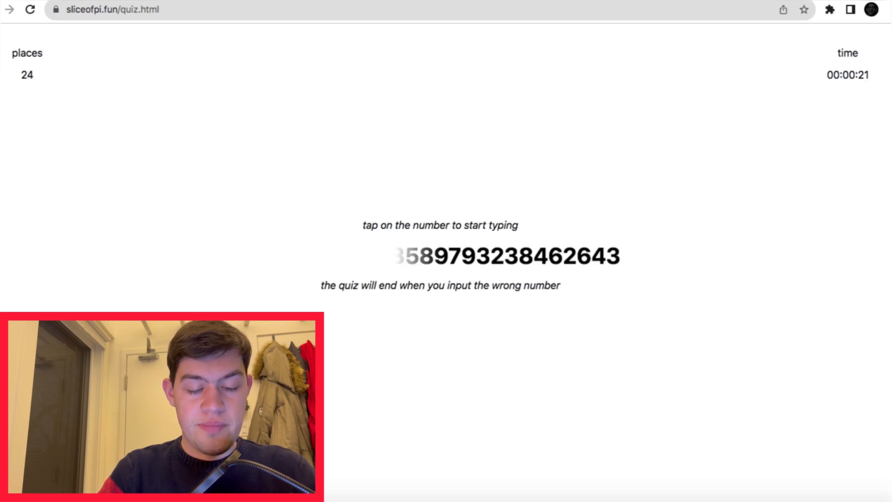
type("38")
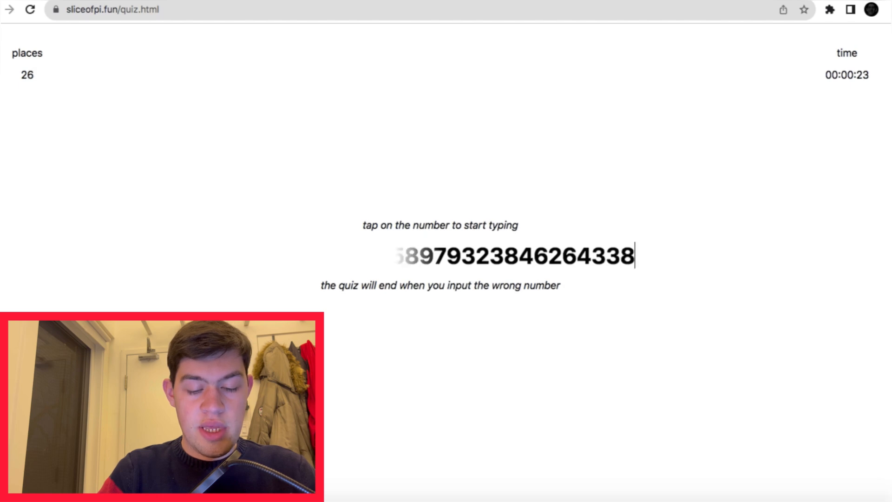
type("79")
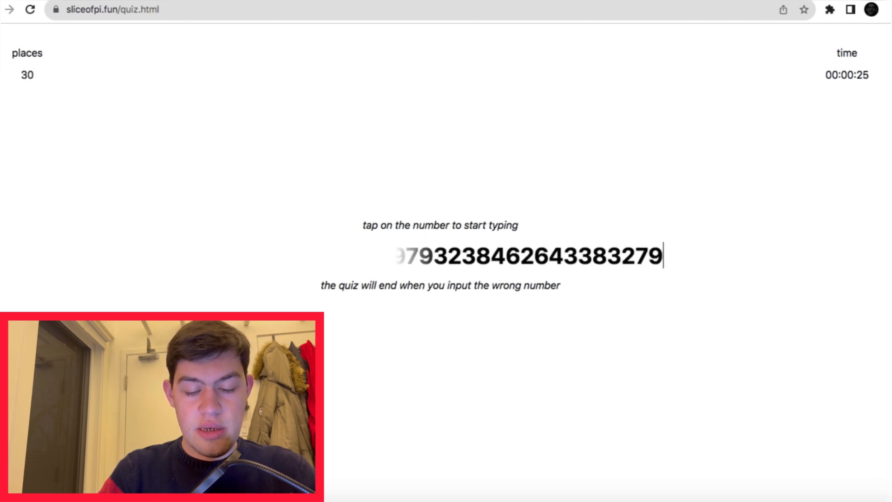
type("5")
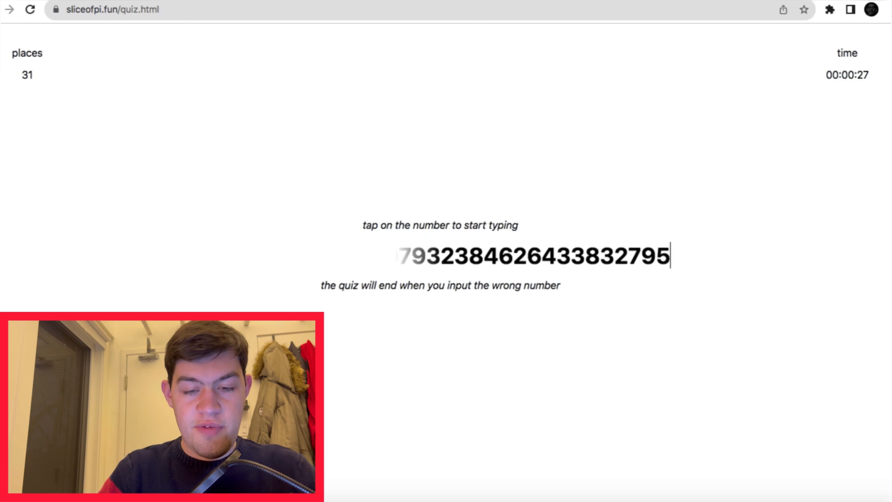
type("028")
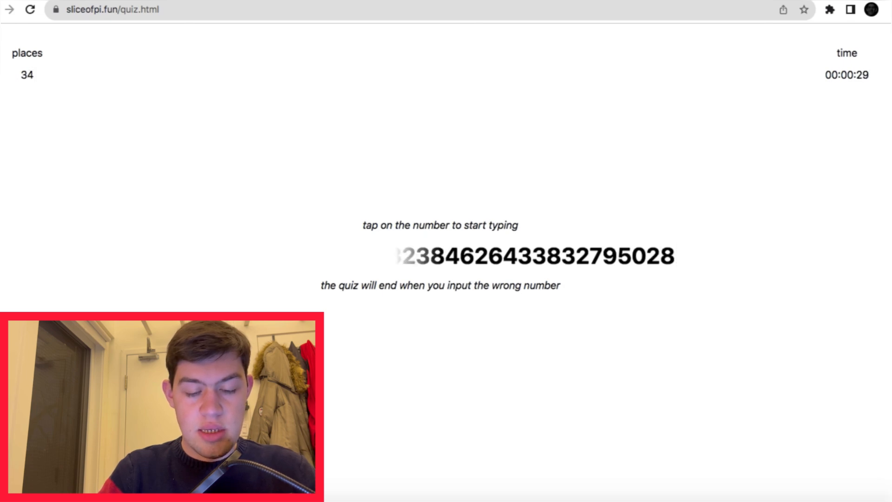
type("841")
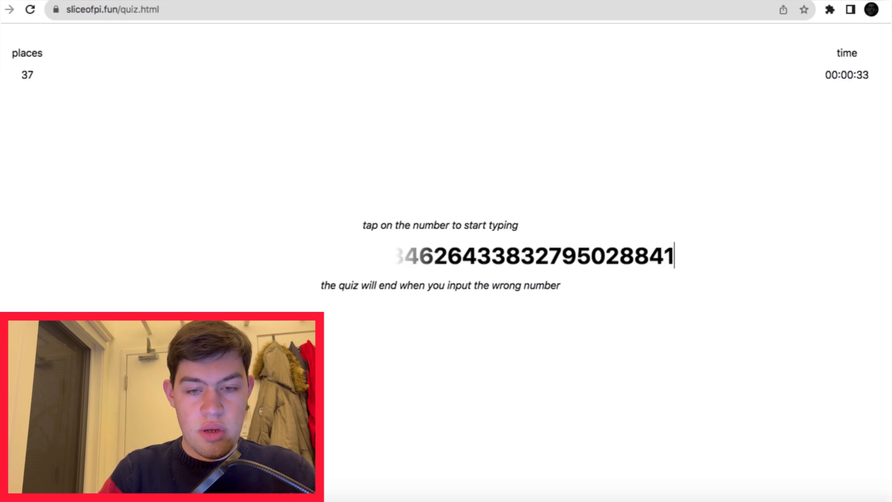
type("971693")
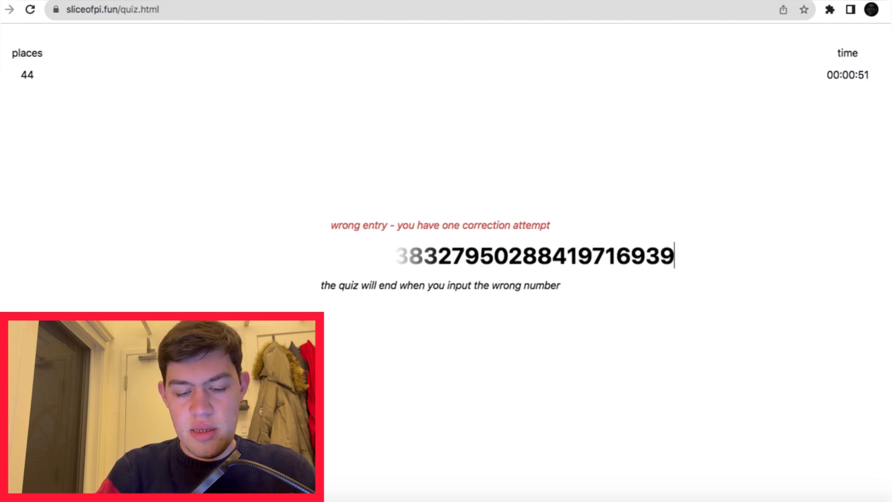
type("9")
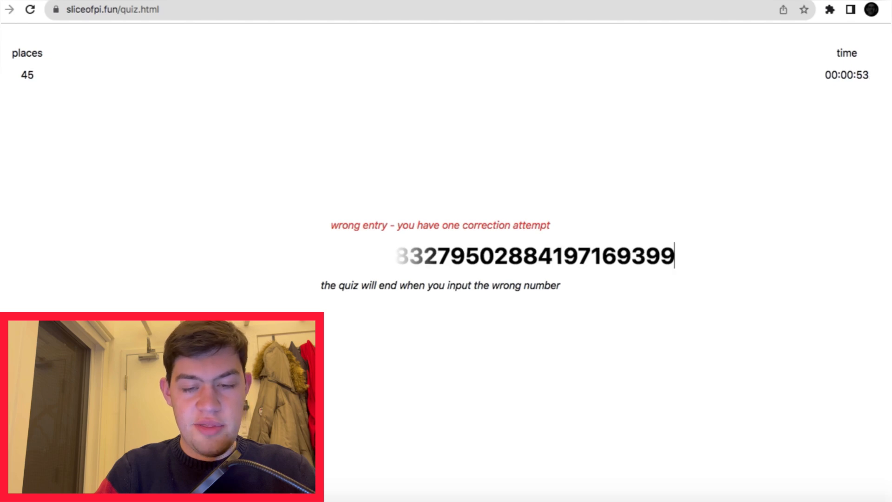
type("3751058")
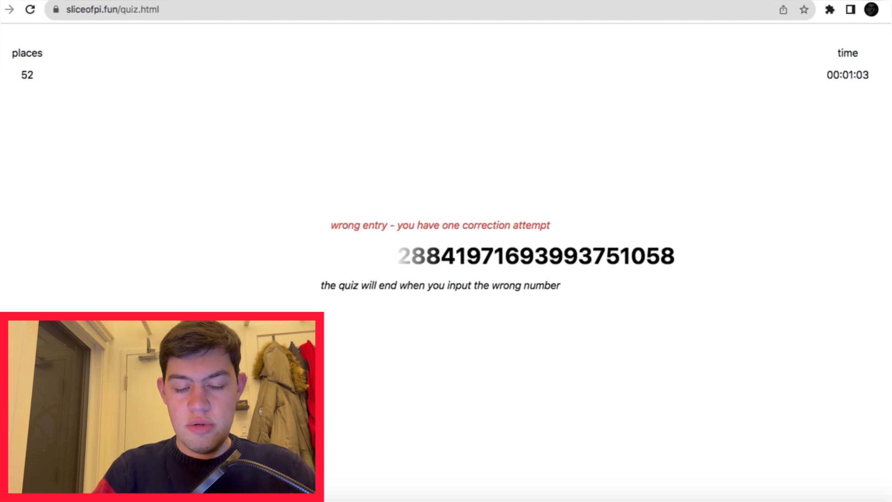
type("20")
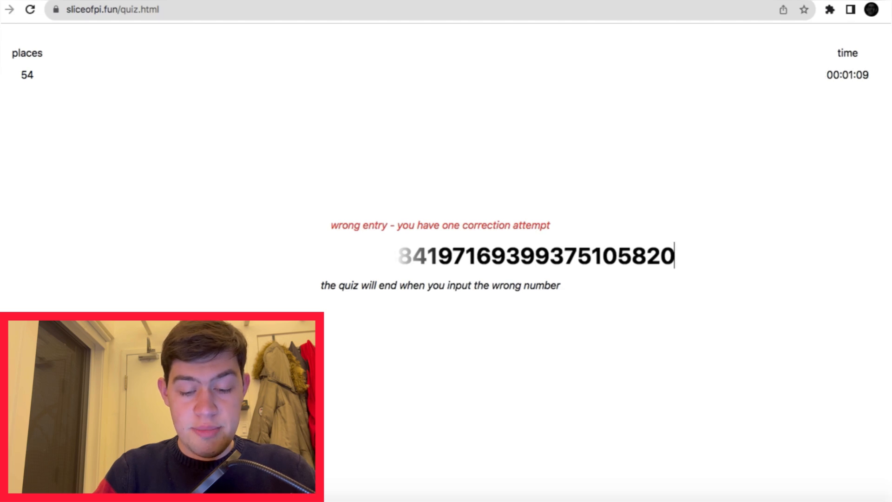
type("97")
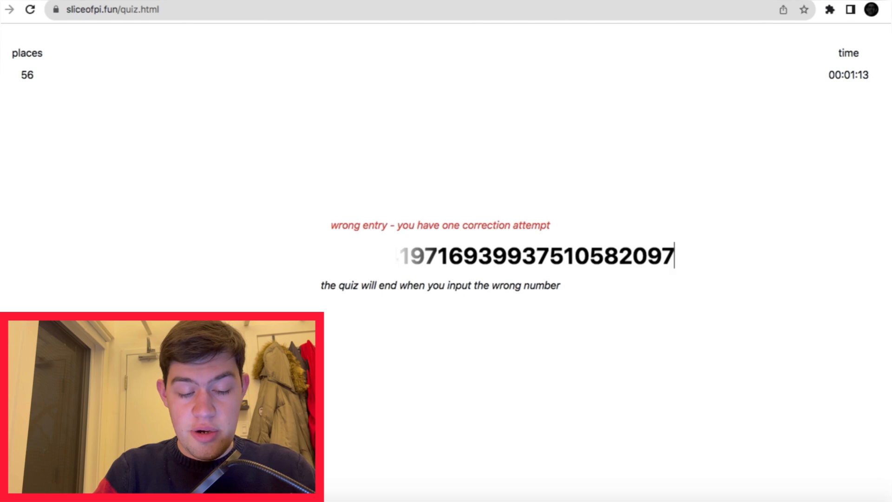
type("49")
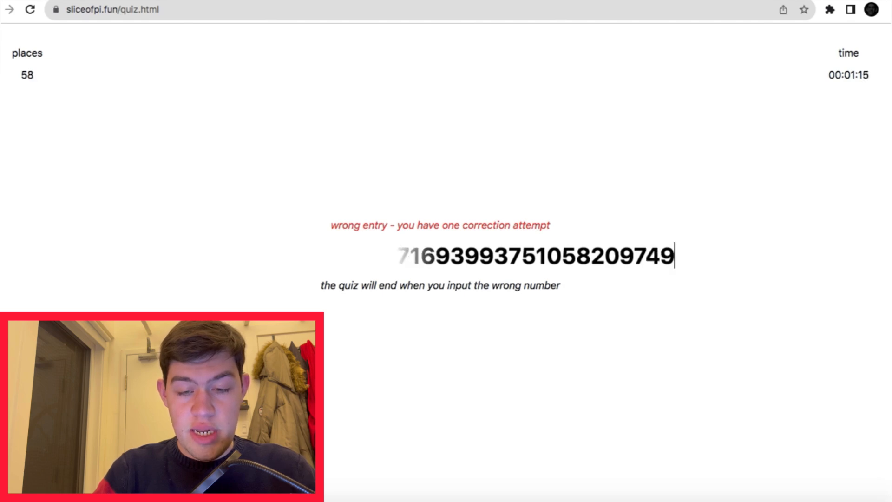
type("44")
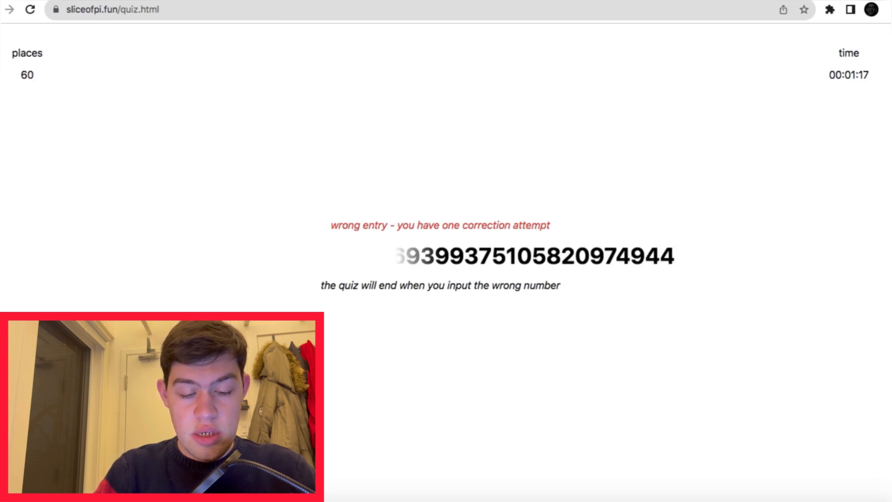
type("59")
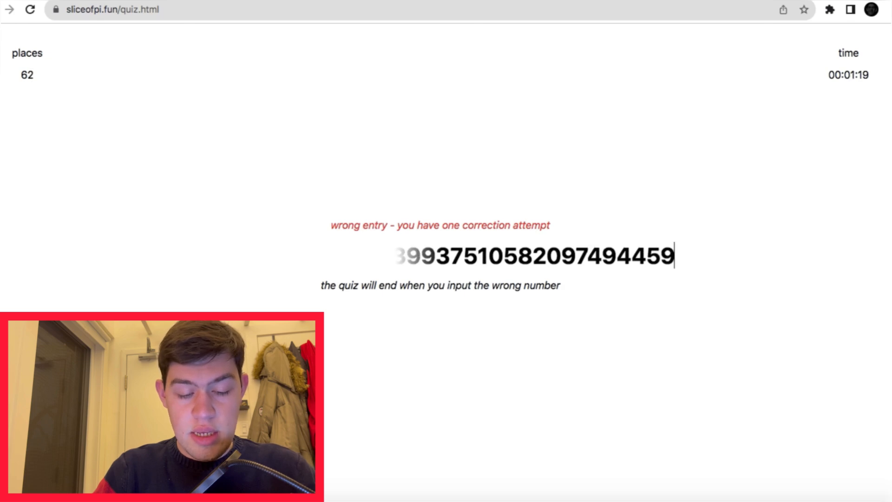
type("2")
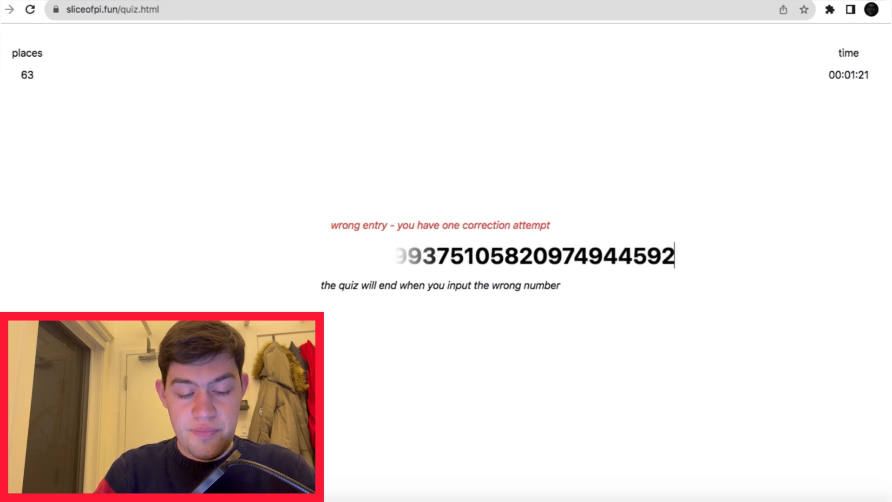
type("3078164")
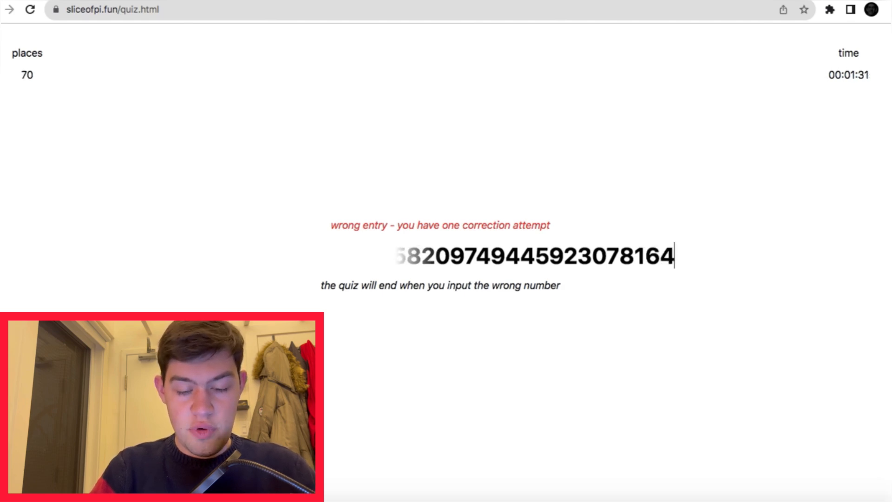
type("06")
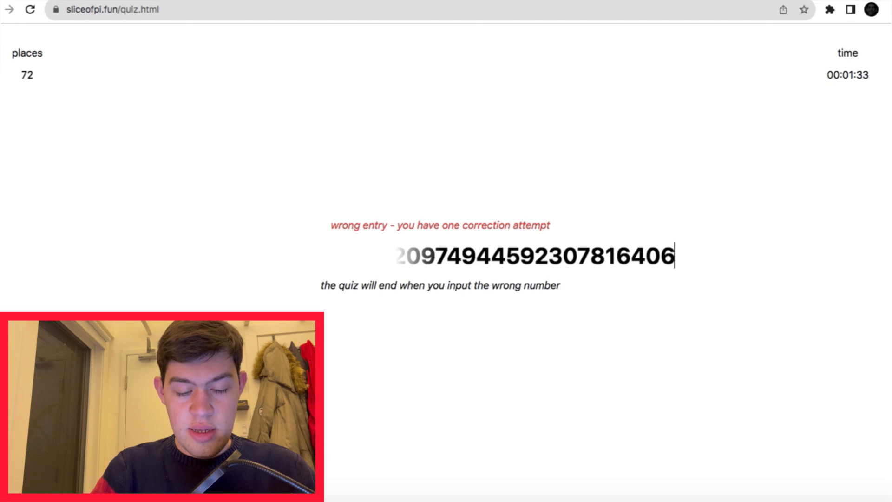
type("28")
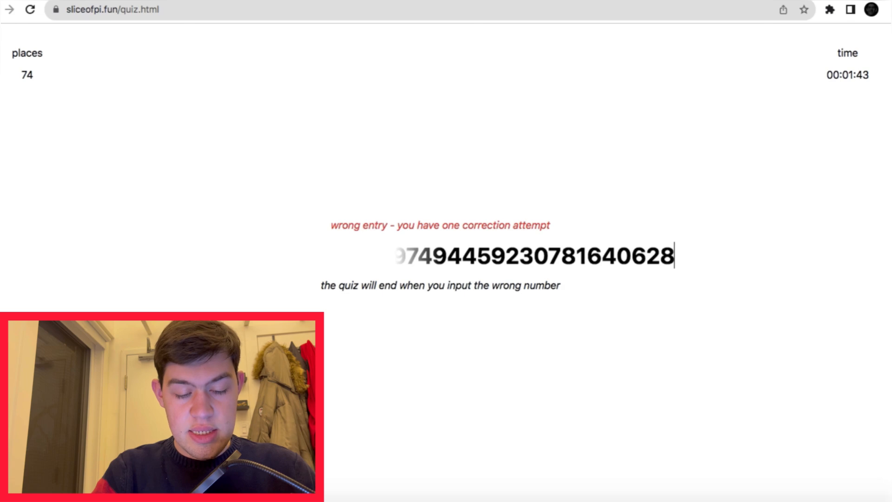
type("6208")
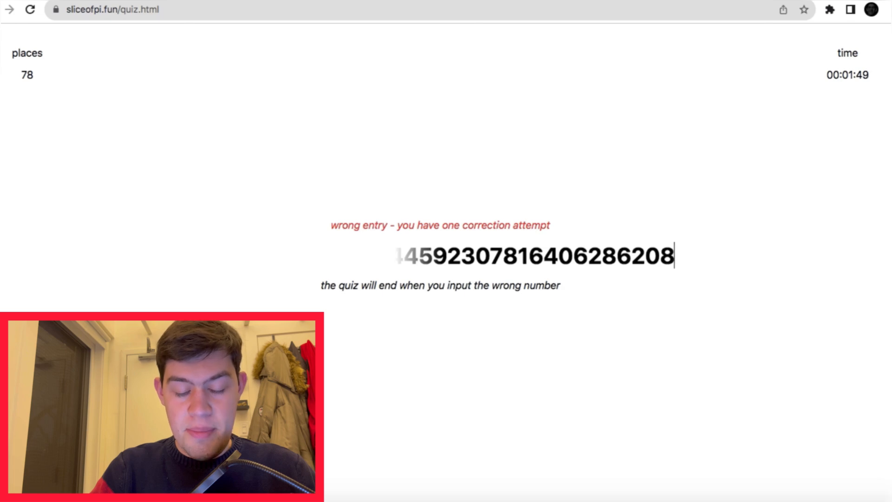
type("9986280")
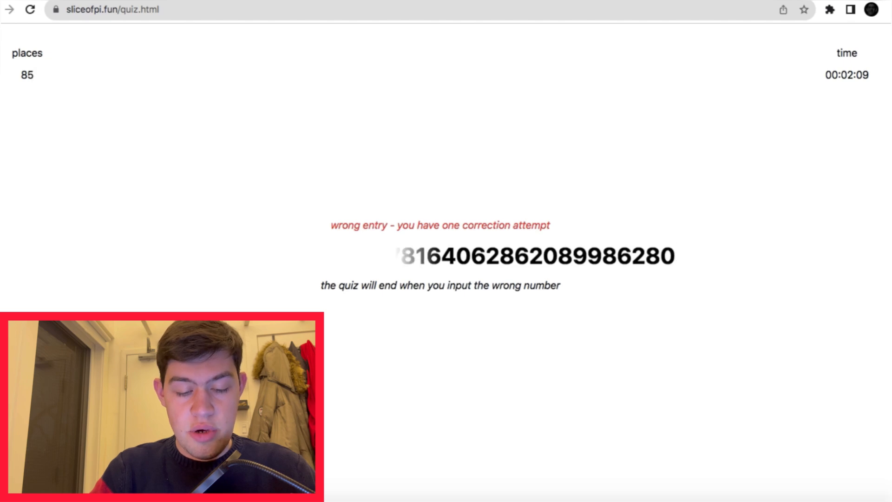
type("348")
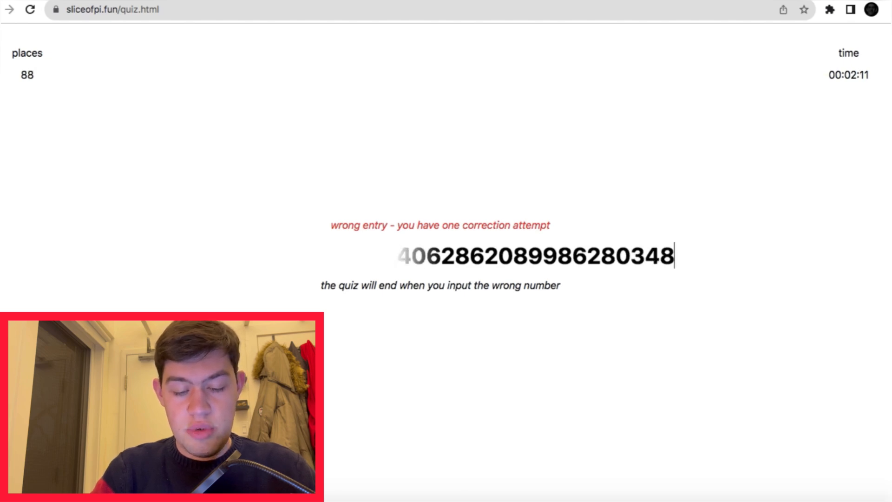
type("2")
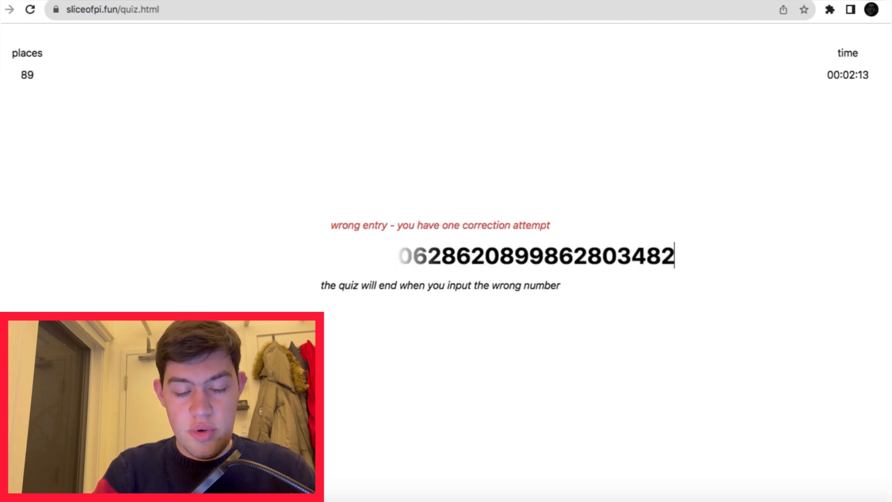
type("5")
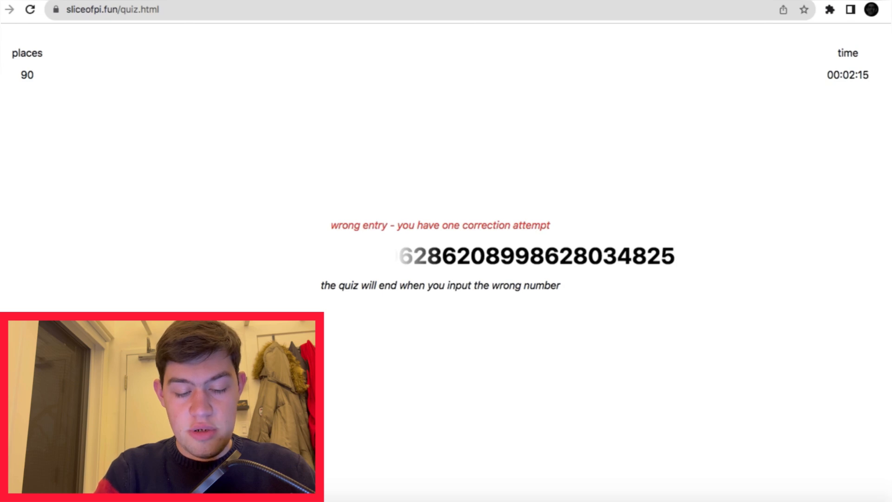
type("421")
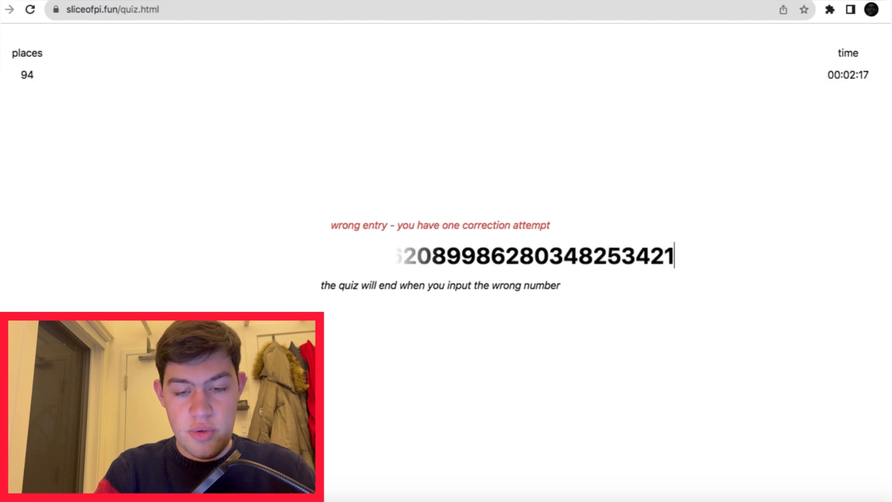
type("17")
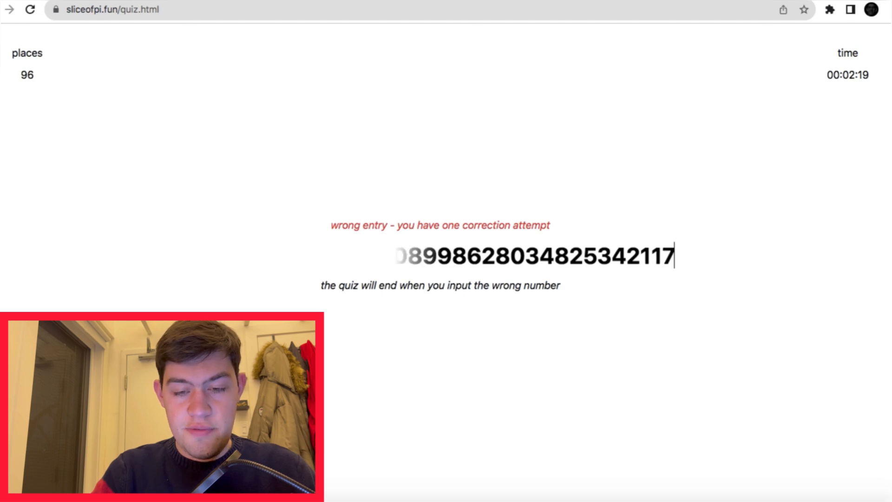
type("0679")
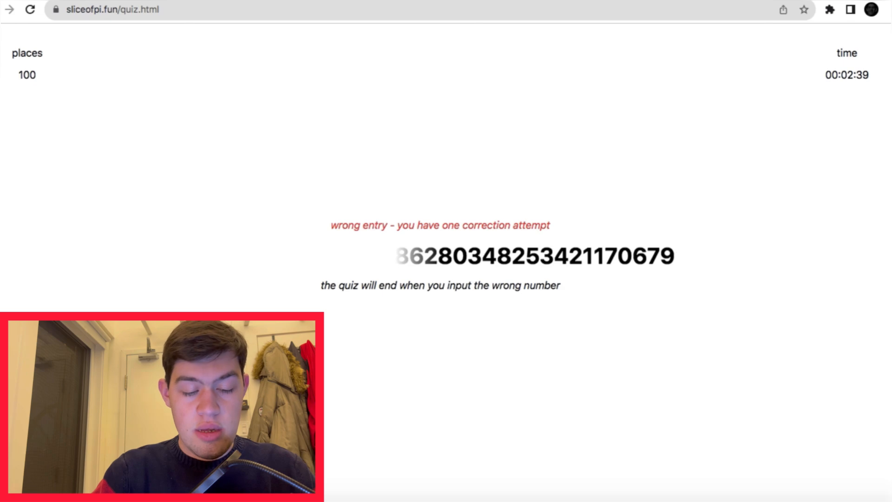
type("821")
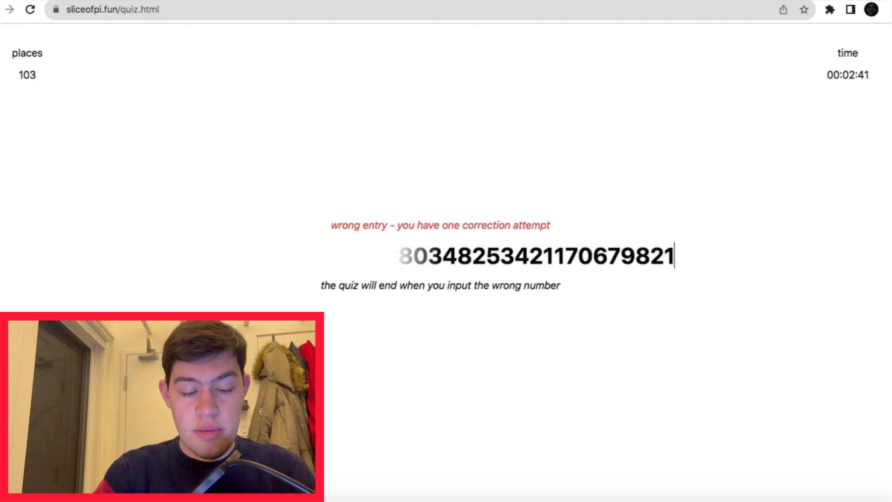
type("1480865")
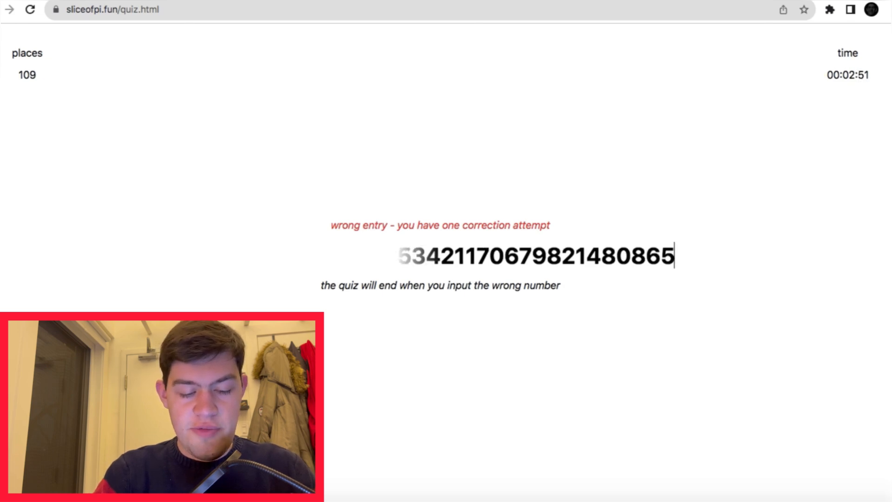
type("13282")
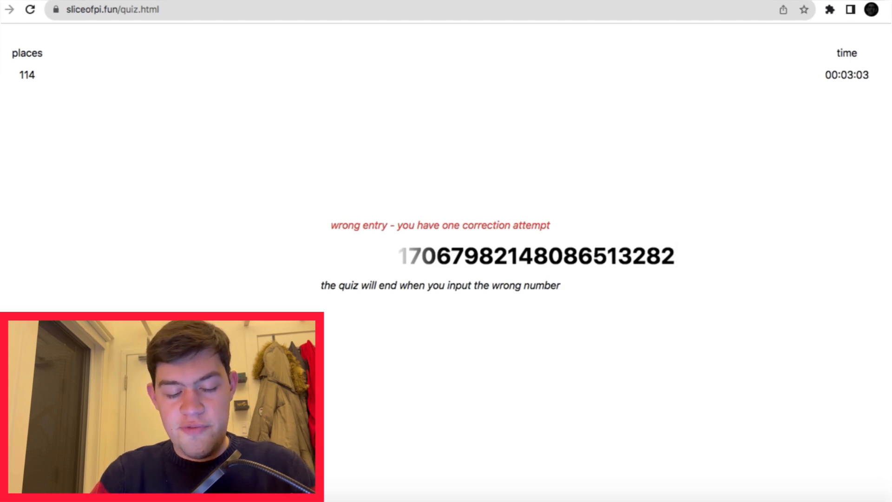
type("30")
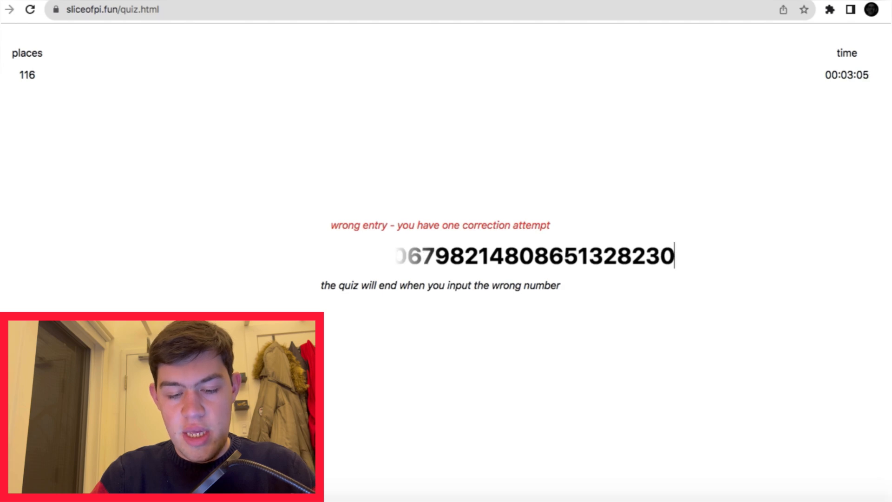
type("66")
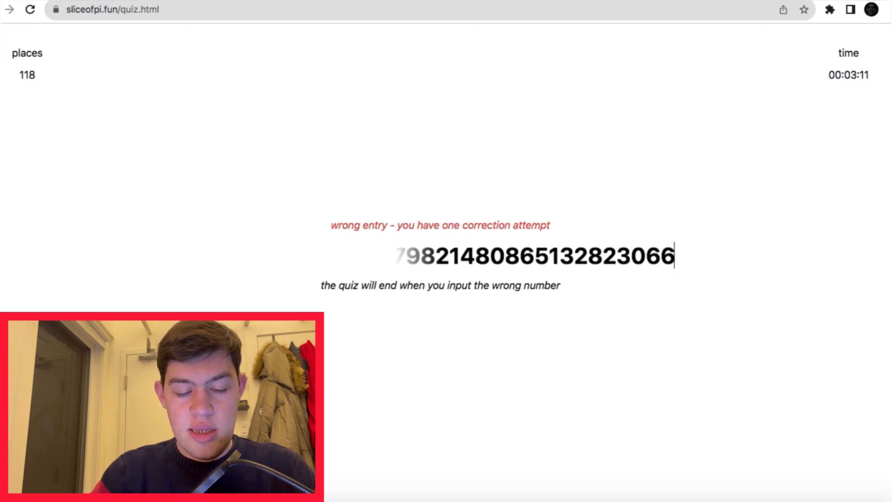
type("470")
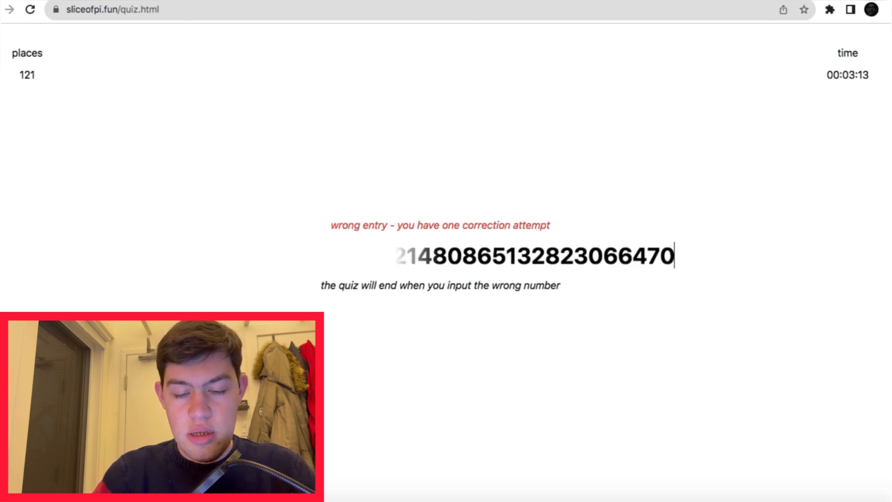
type("93844609")
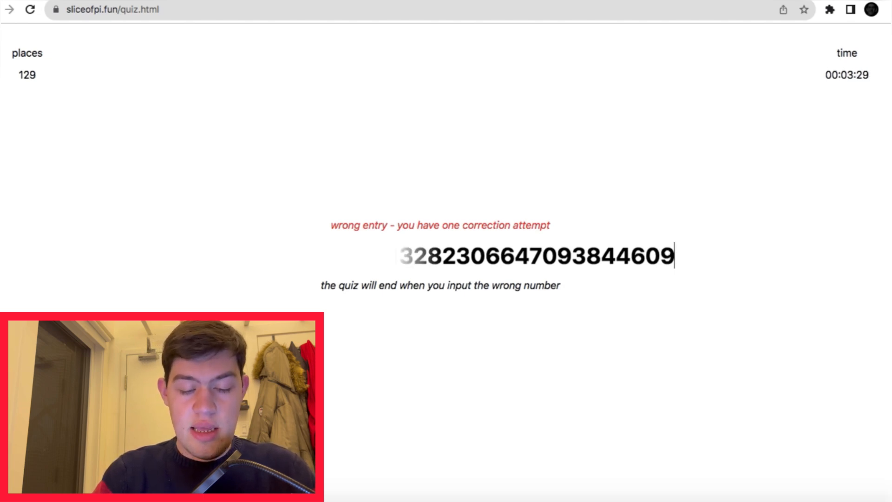
type("5")
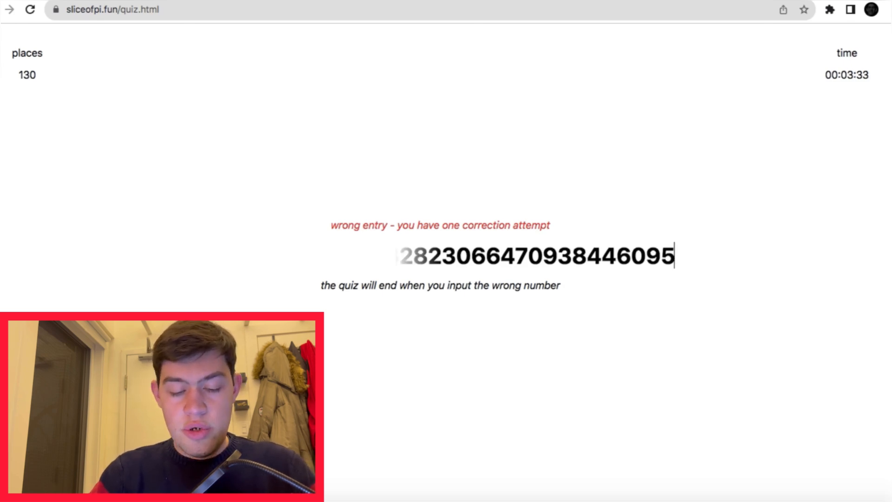
type("05822")
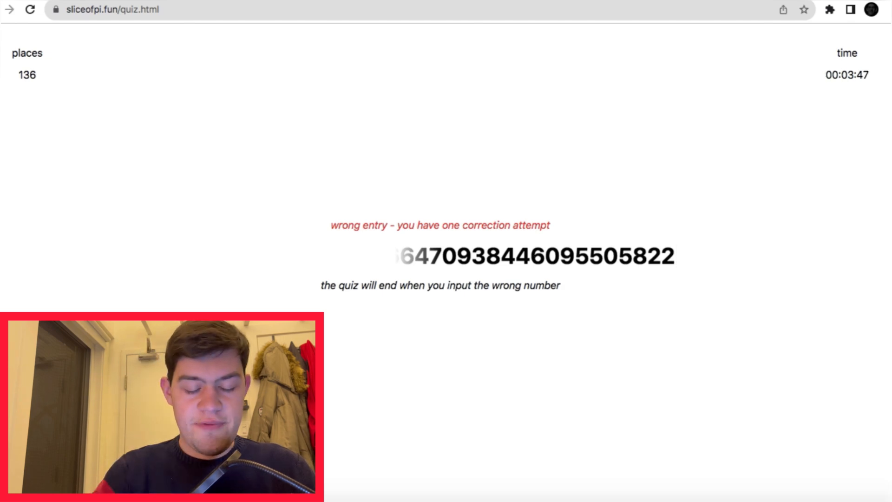
type("3")
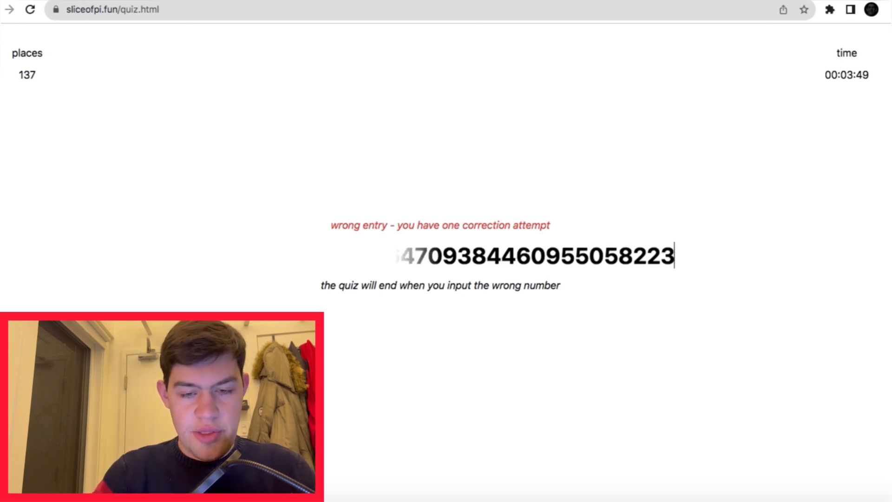
type("1")
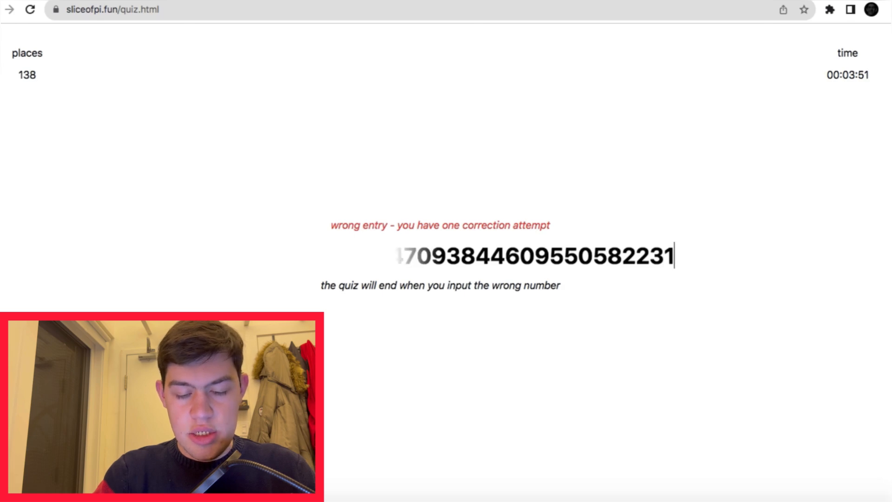
type("72")
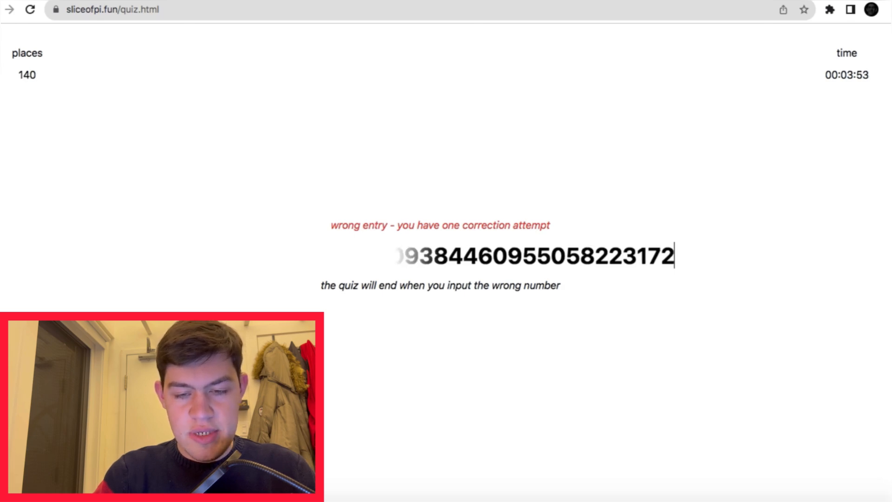
type("5")
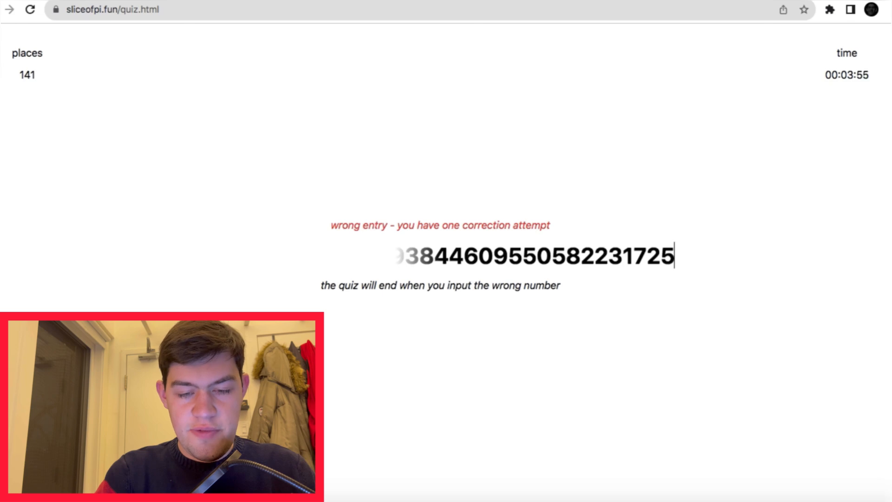
type("35")
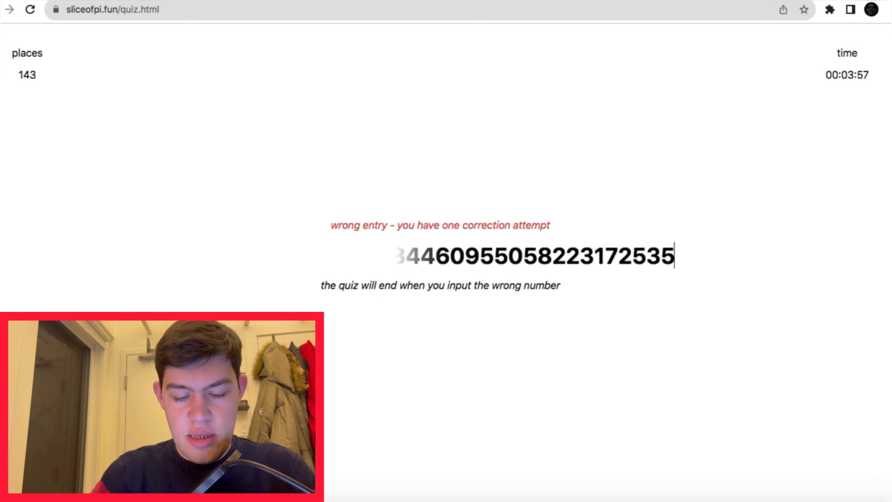
type("940")
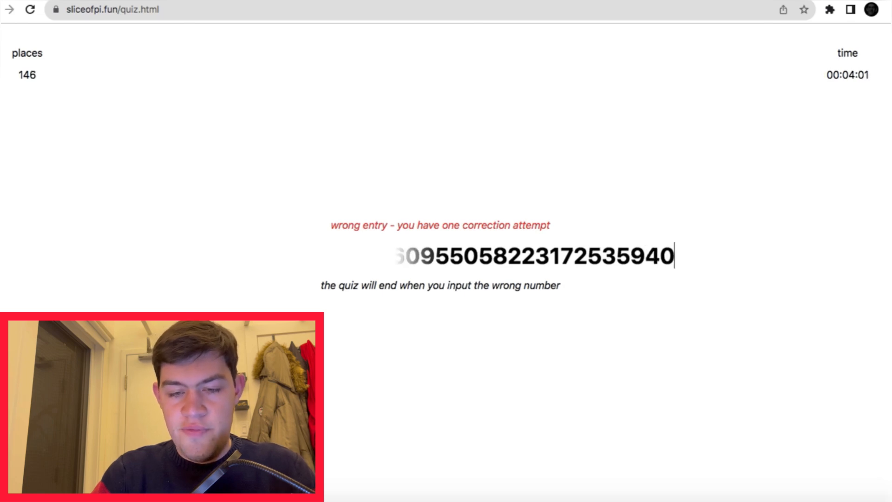
type("812848")
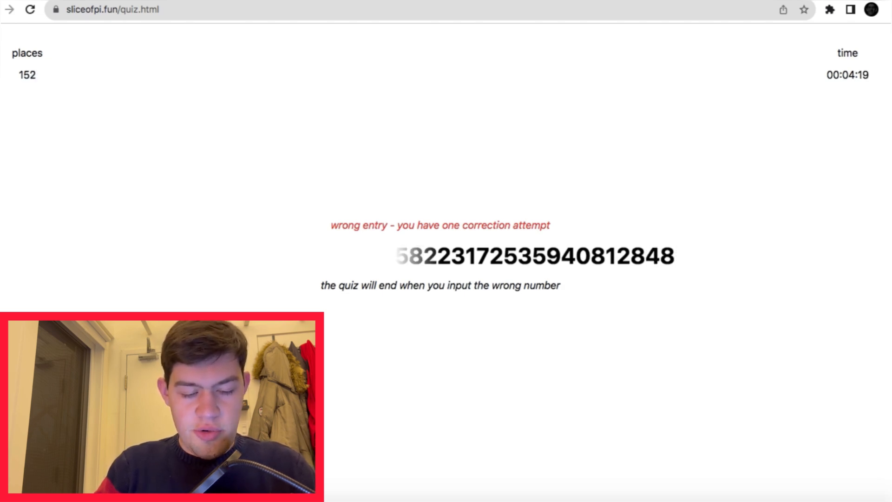
type("11")
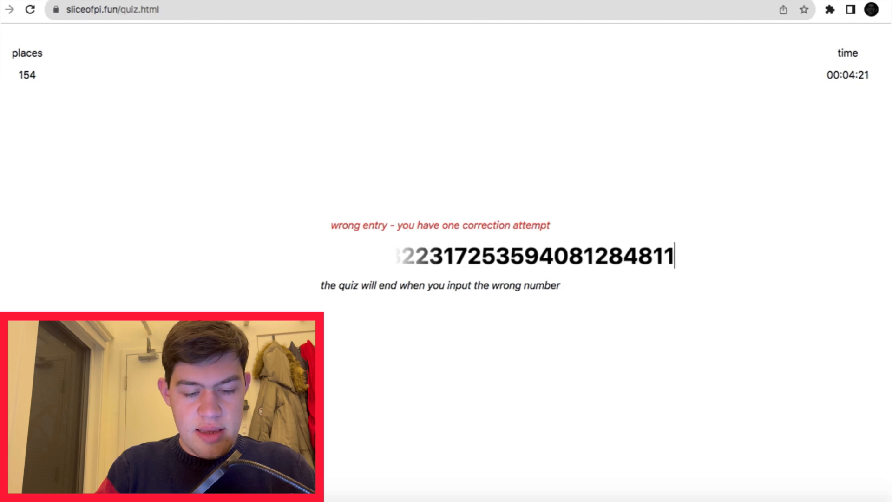
type("17450")
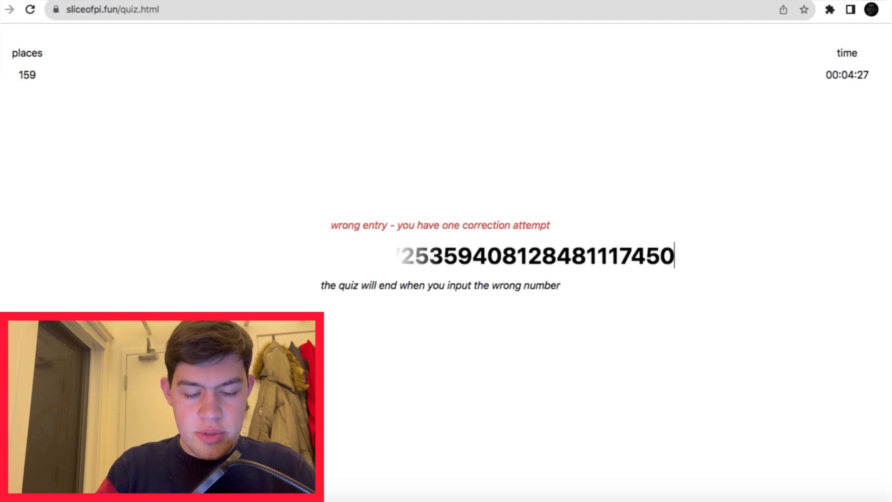
type("28")
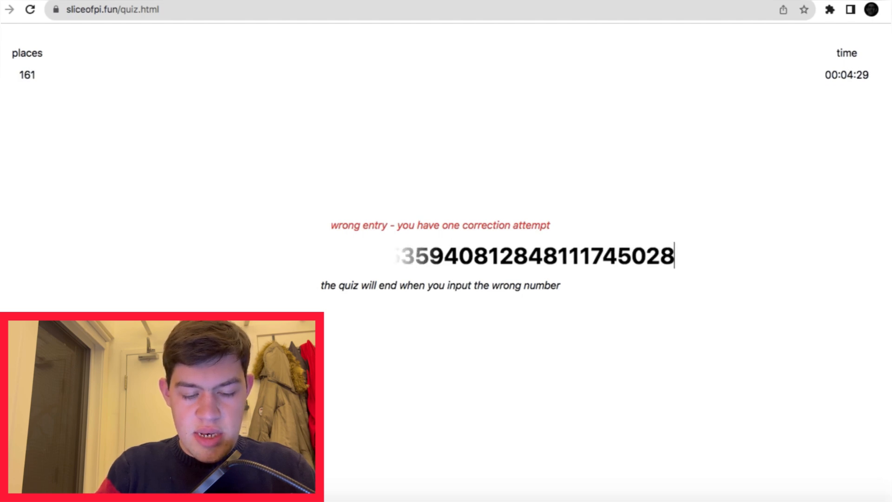
type("4102701")
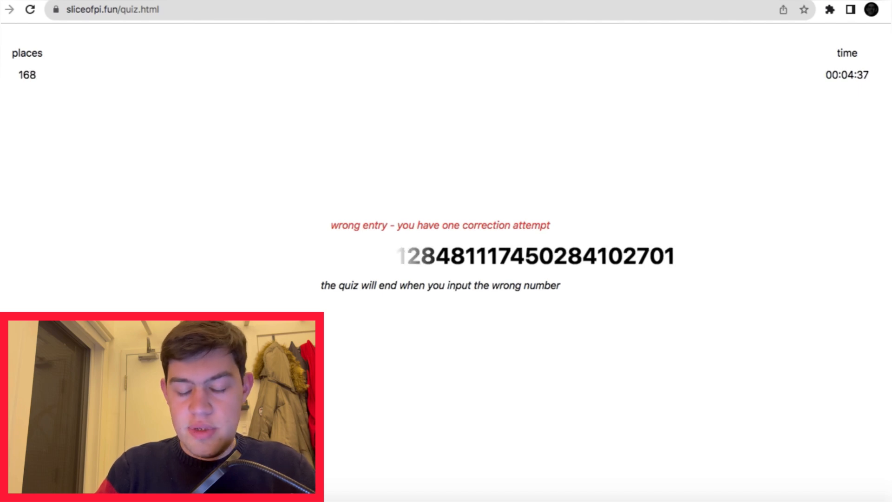
type("9385")
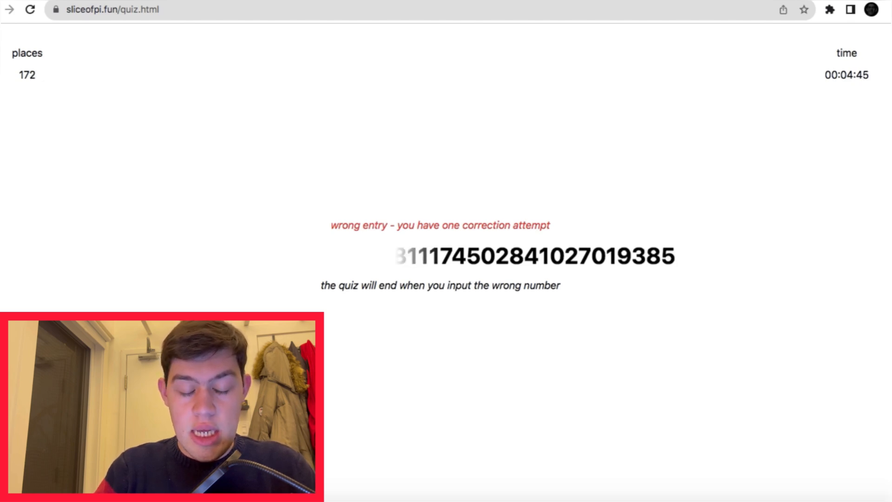
type("21")
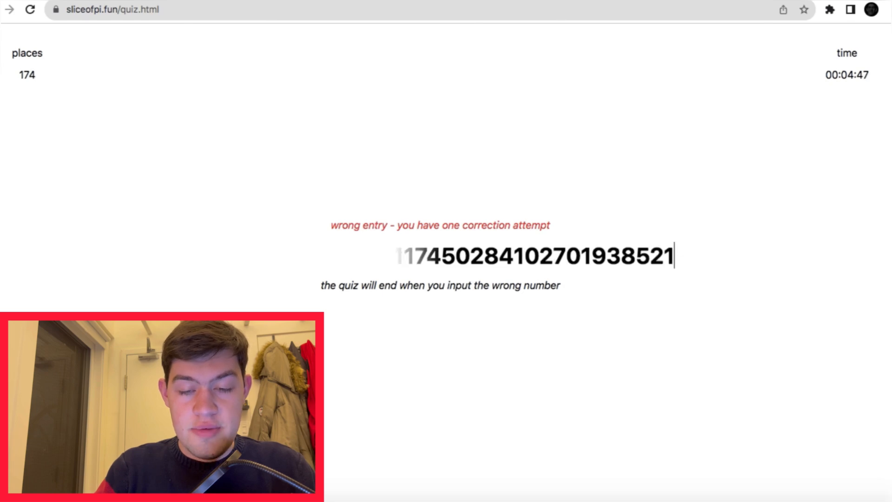
type("10")
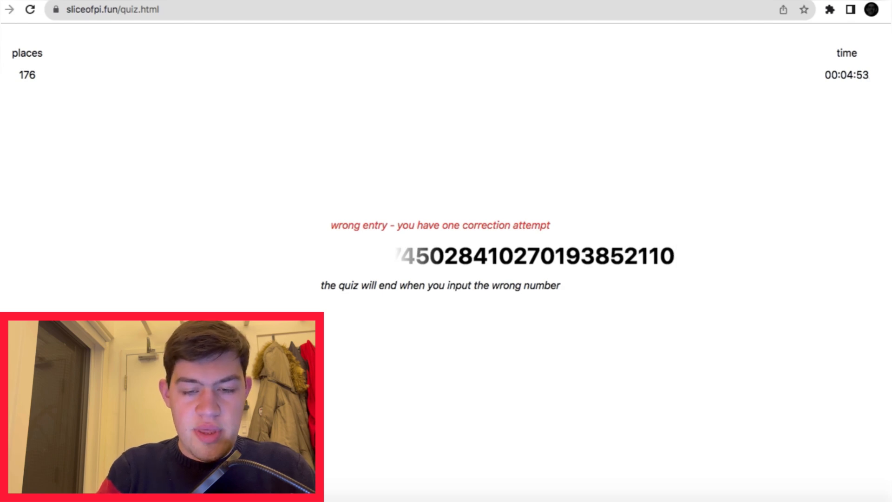
type("55596")
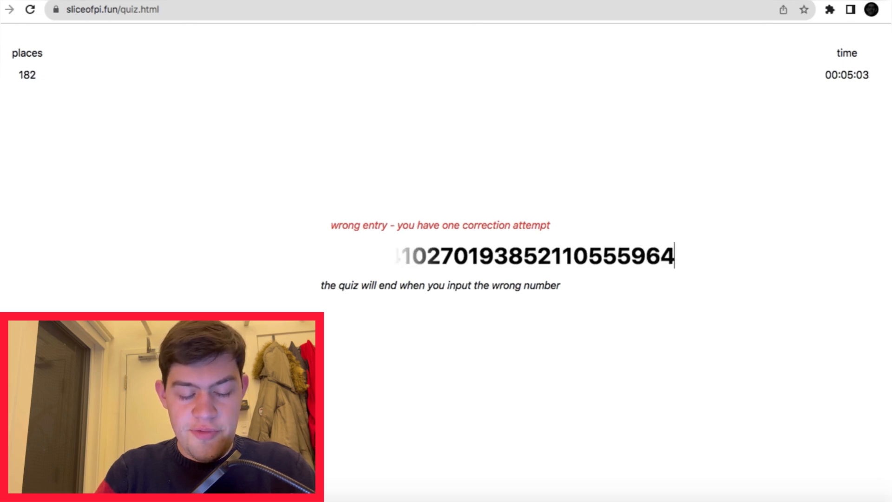
type("46229")
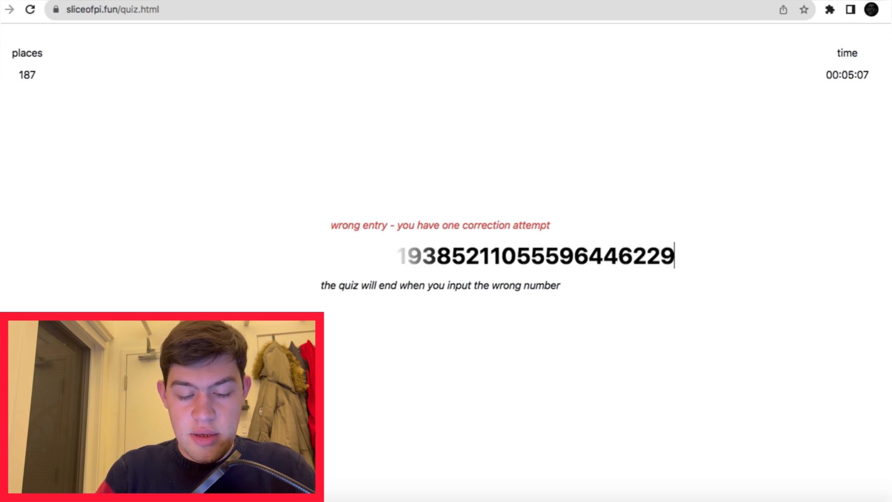
type("489")
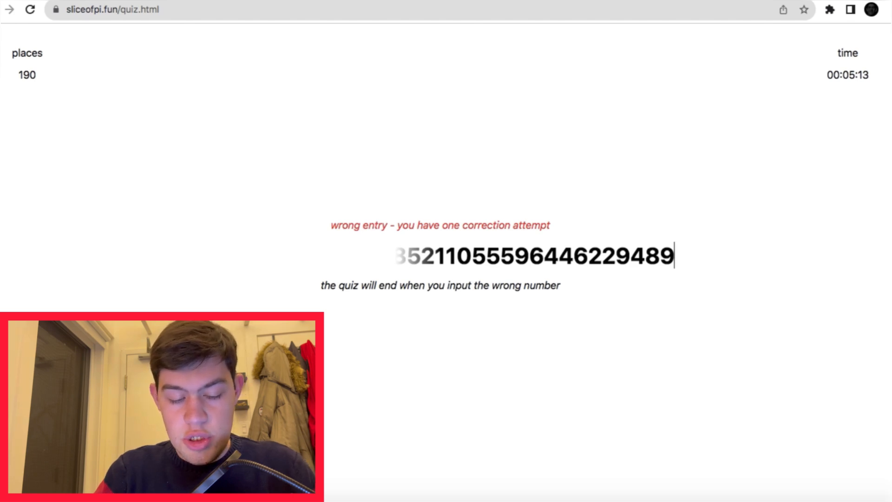
type("54")
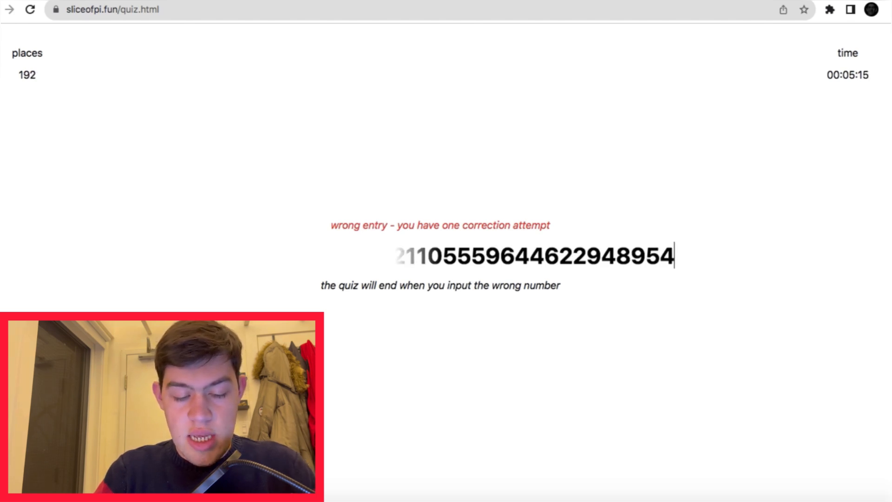
type("9")
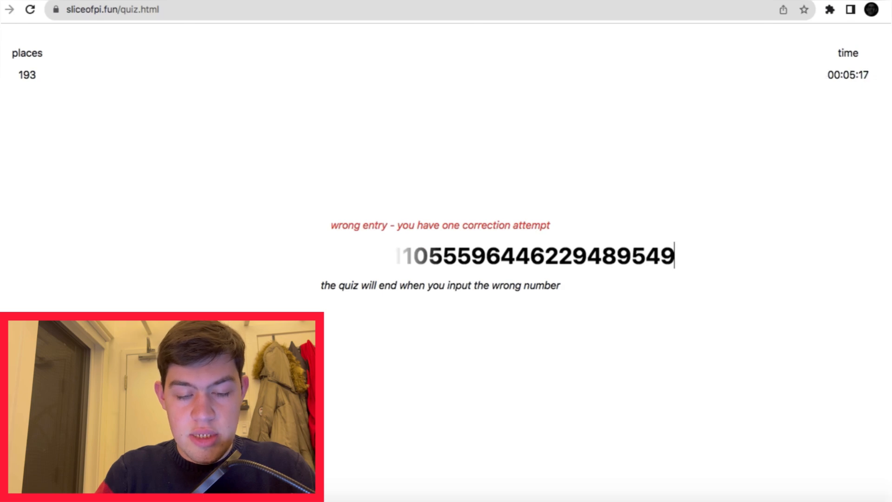
type("303")
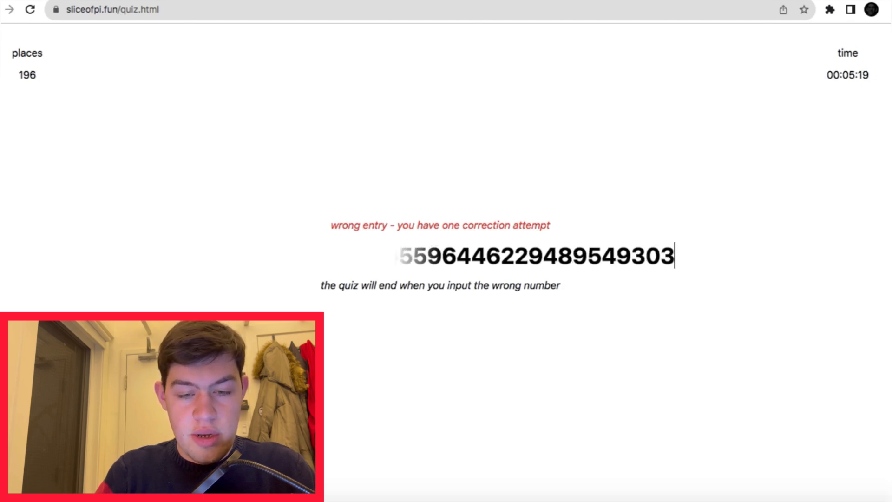
- Enter the next pi digits starting with 8 to reach 212 places
type("8196442881097566")
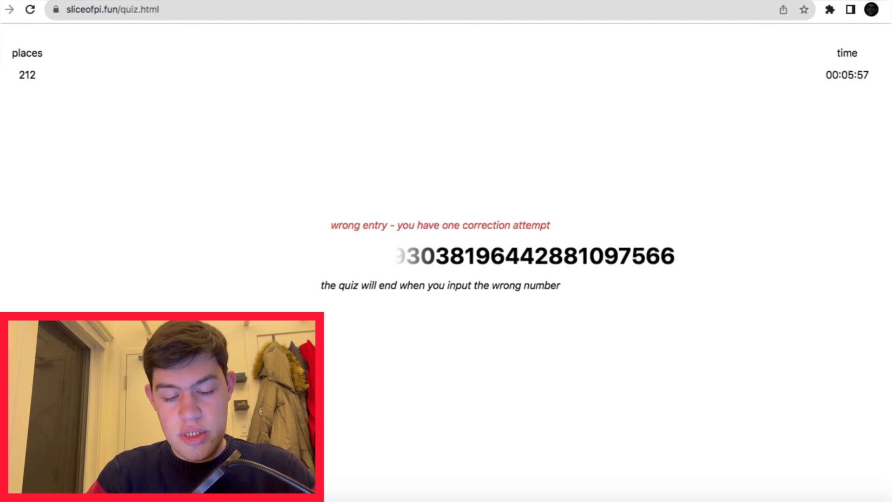
- Enter the pi digits 59 12 47 5 6 4 past 212 places
type("5933446")
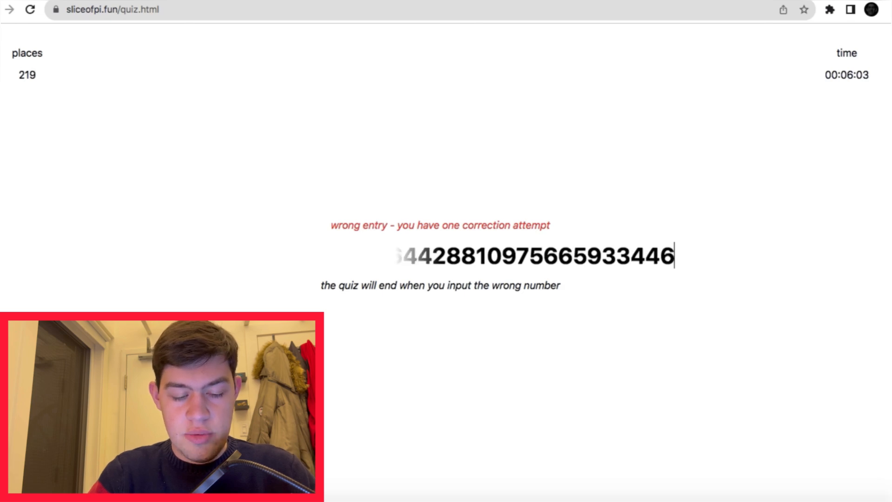
type("128")
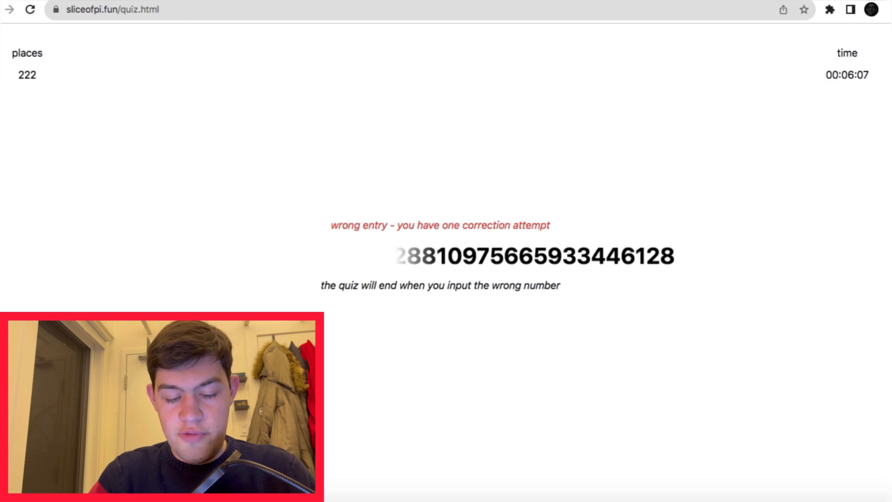
type("47")
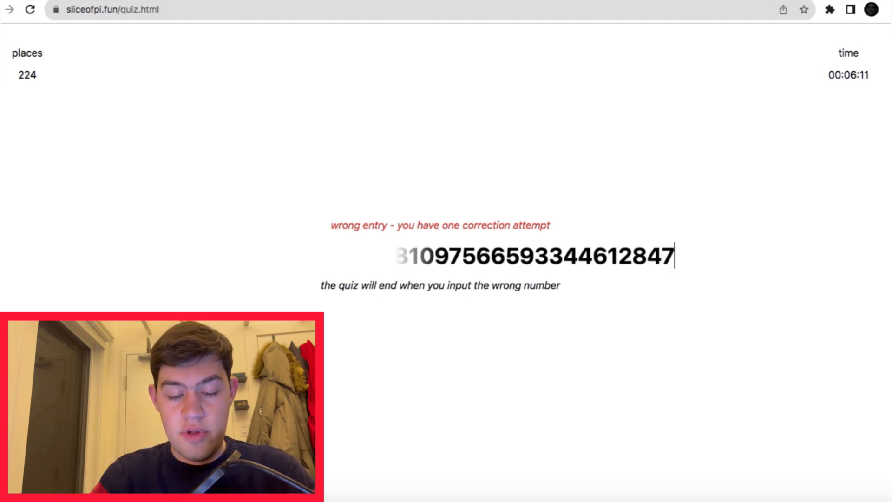
type("5")
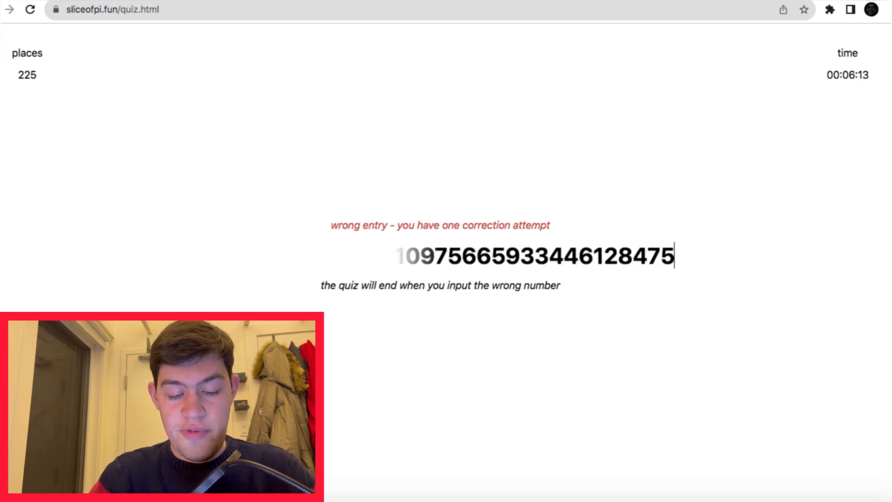
type("6")
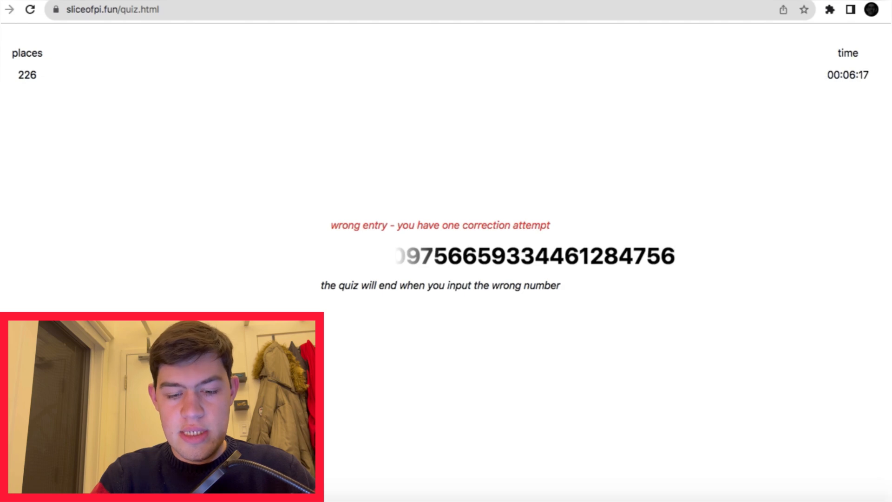
type("4")
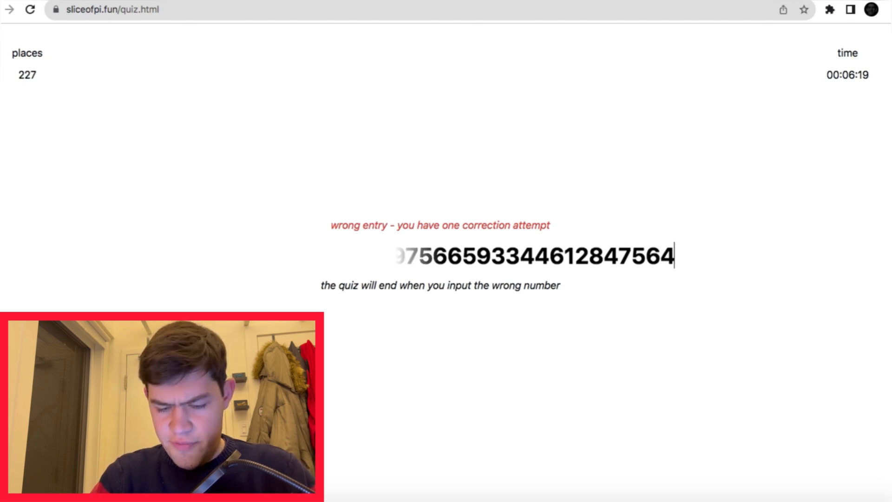
- Enter 8 3 6 5 7 so the places counter reads 242
type("82")
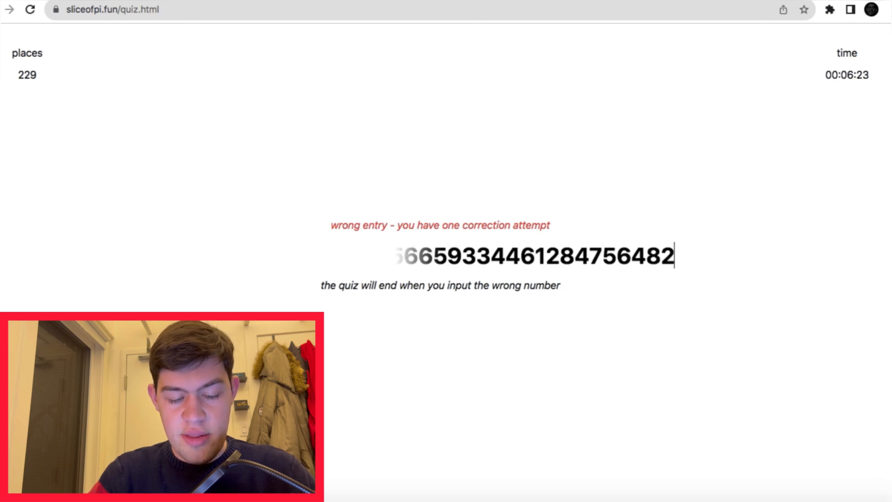
type("337867831")
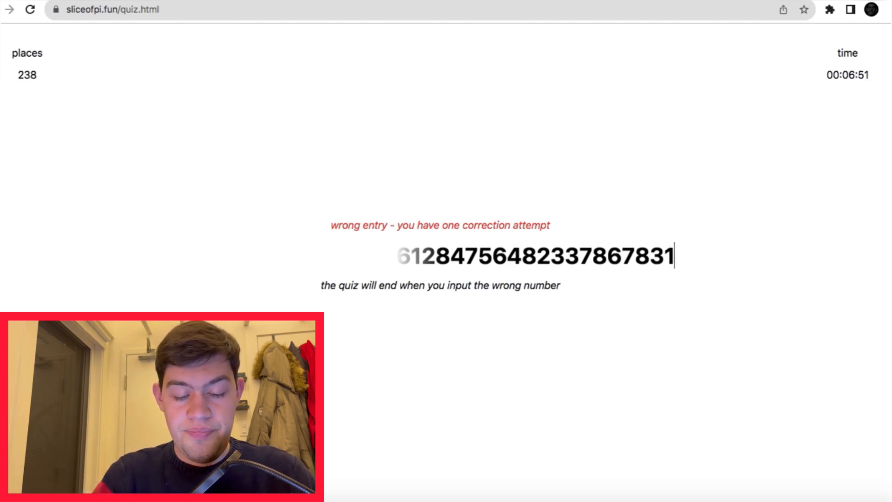
type("6")
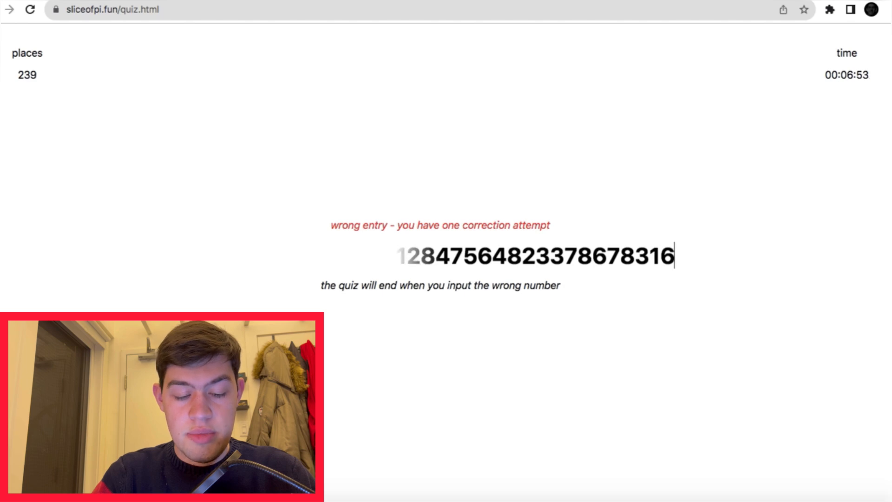
type("52")
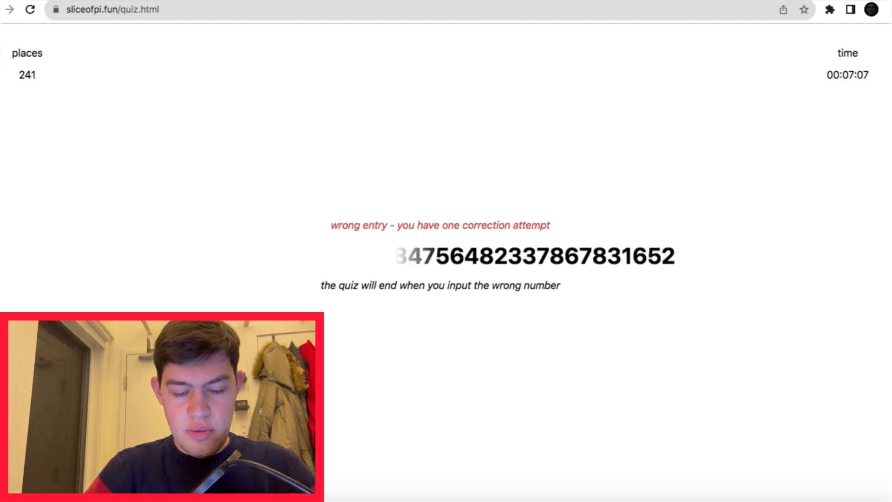
type("7")
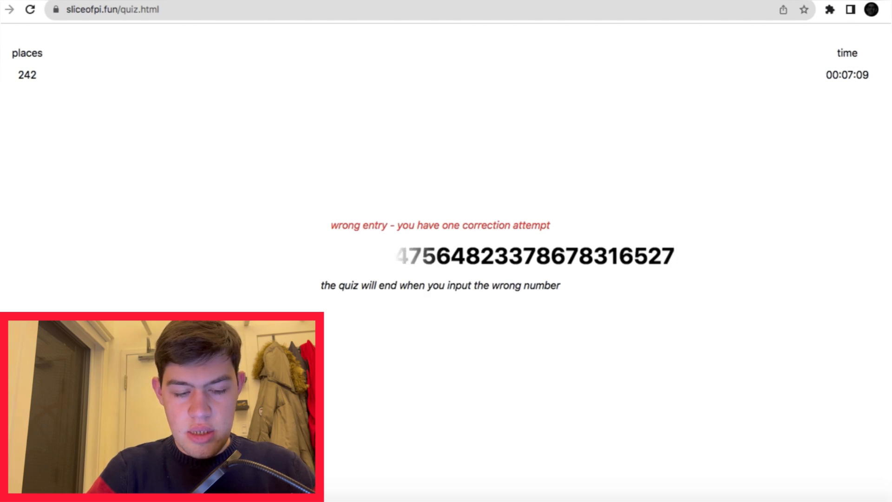
type("1201")
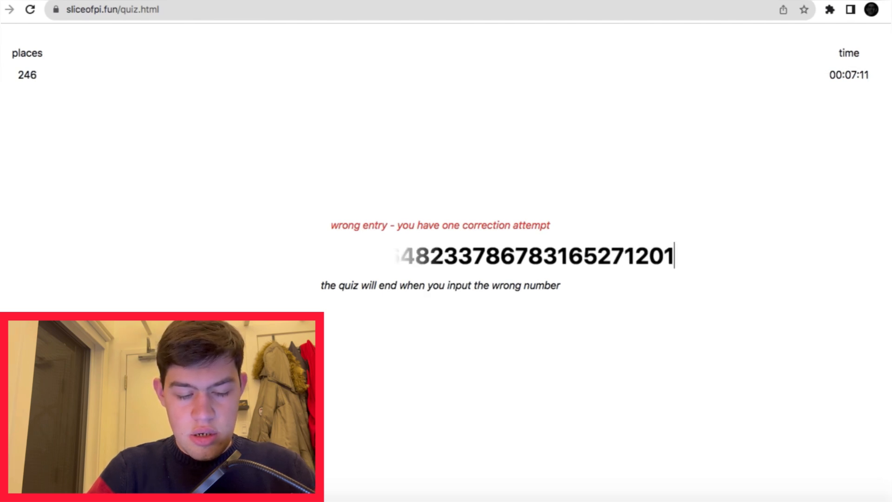
type("909")
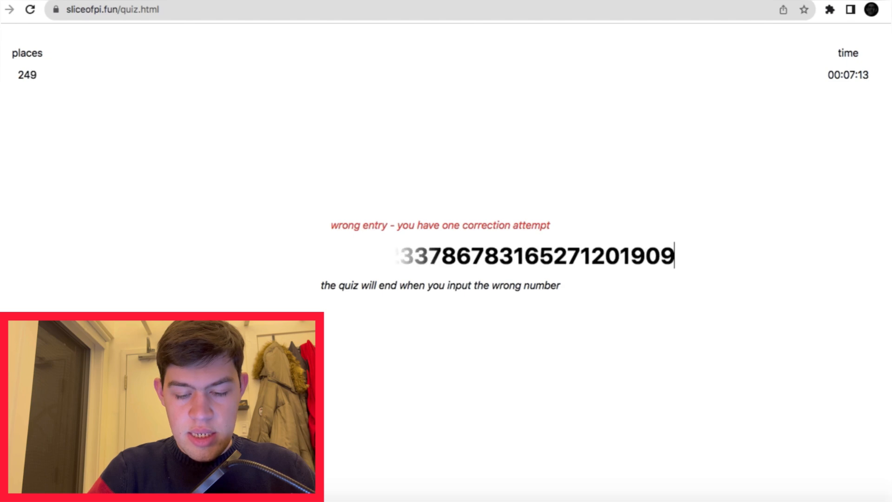
type("1")
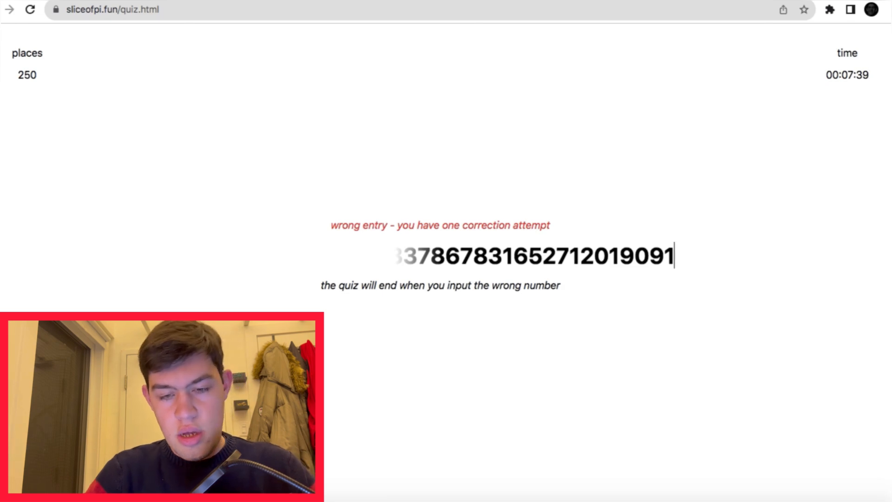
type("456485")
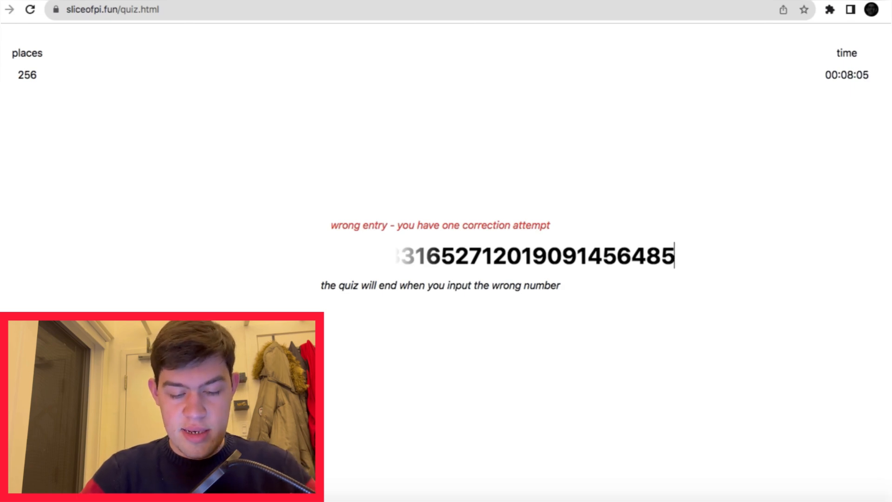
type("6692")
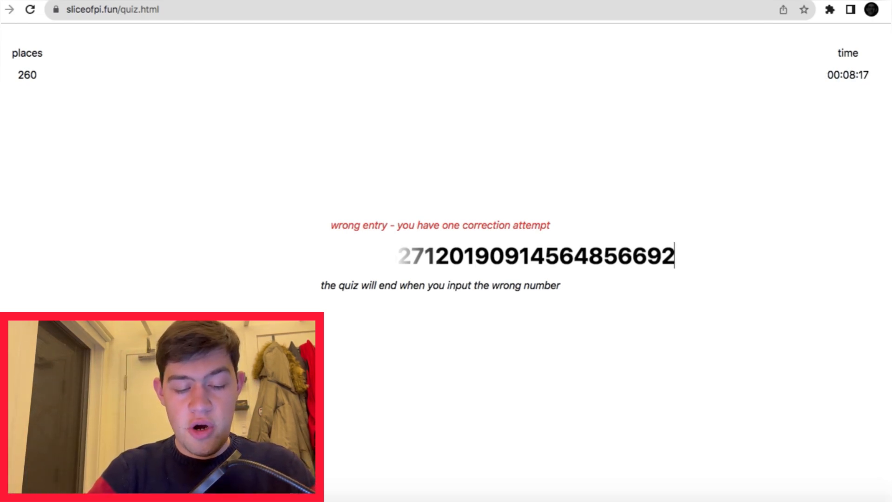
type("346")
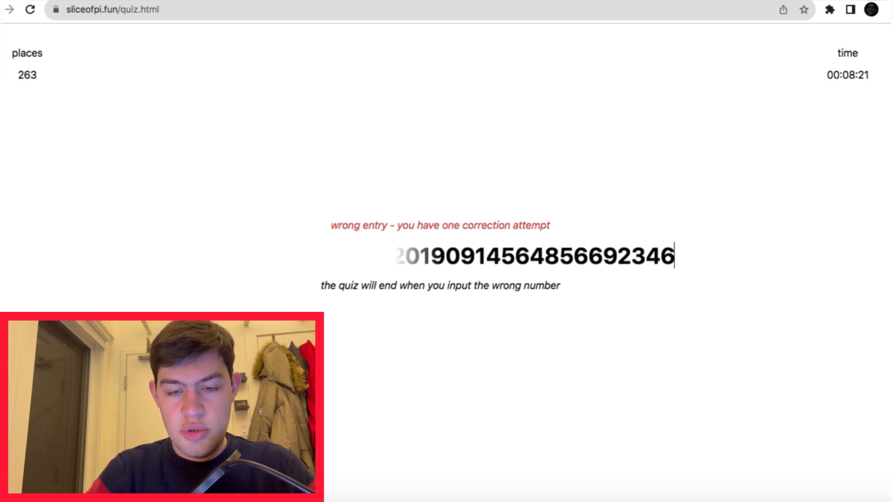
type("034")
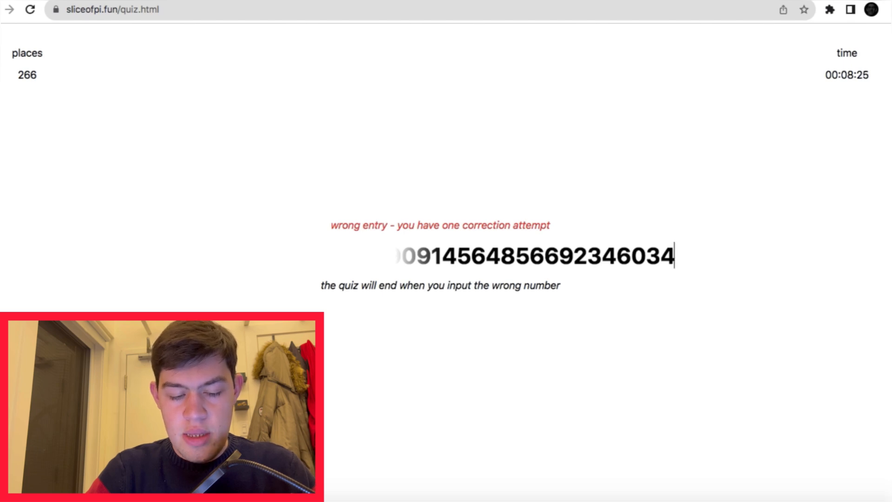
type("86")
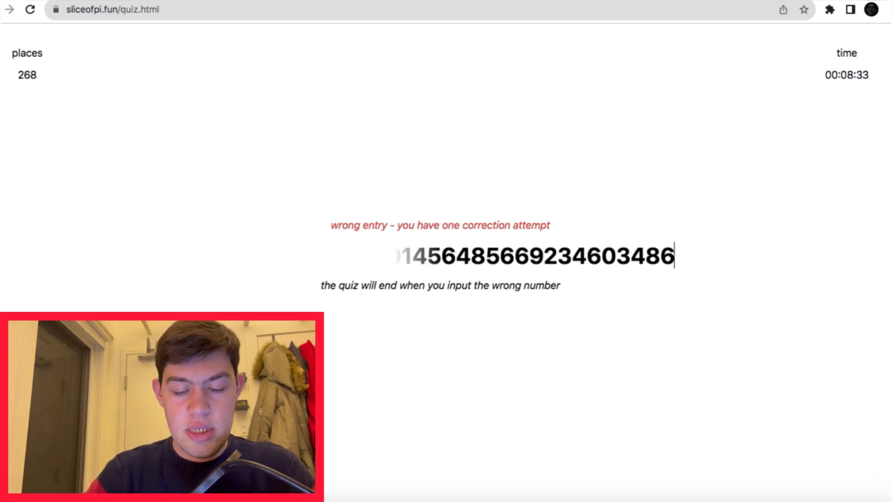
type("10")
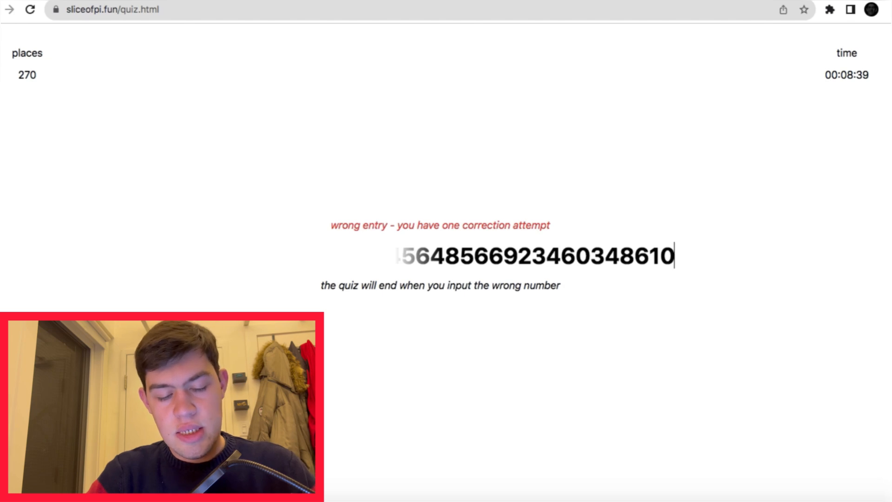
type("45")
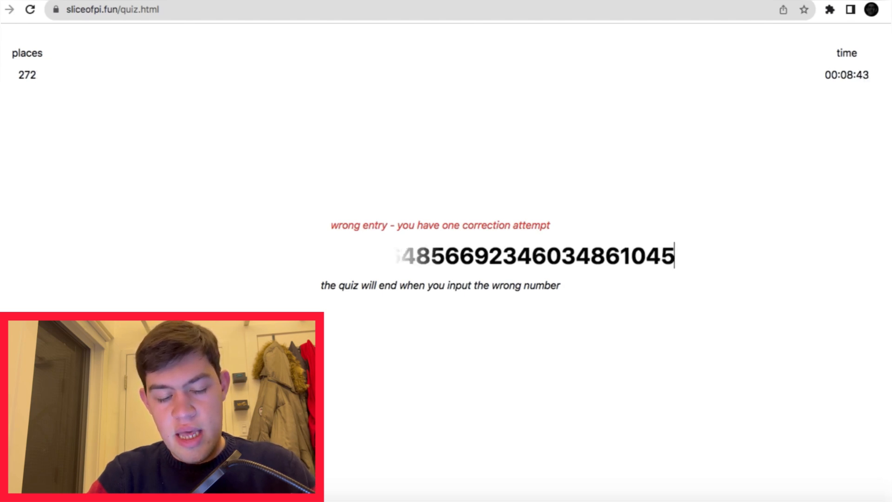
type("432")
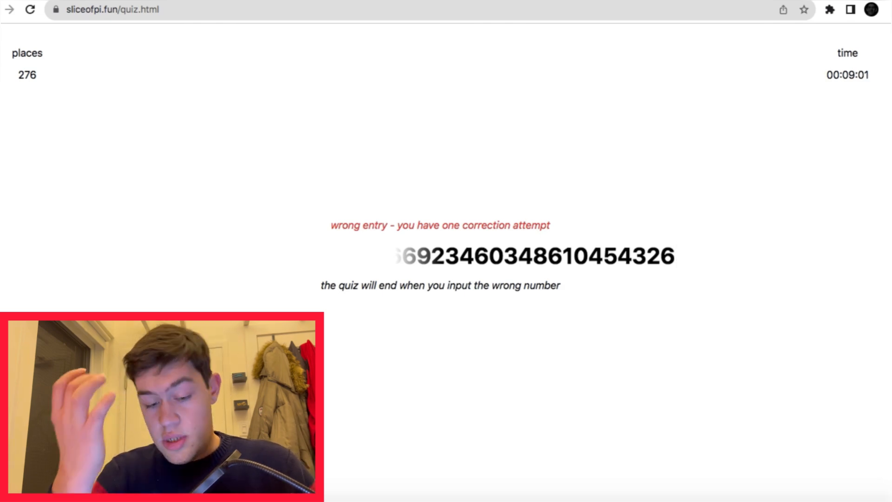
type("64")
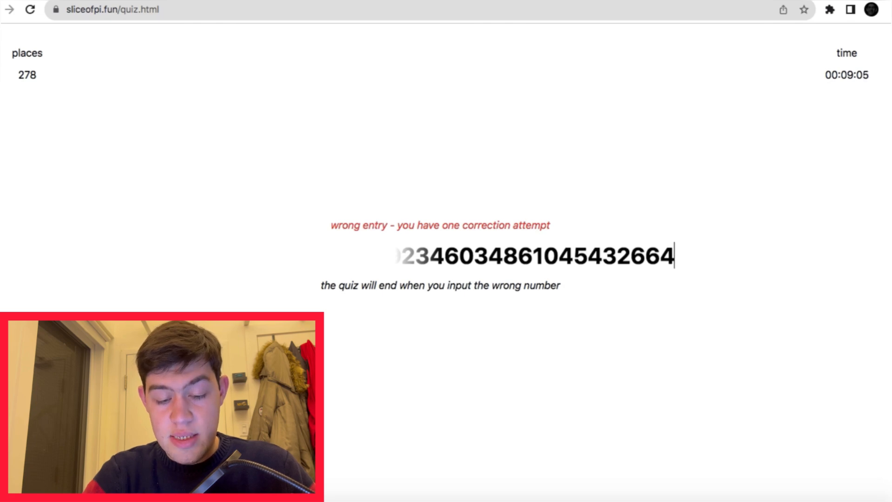
type("82")
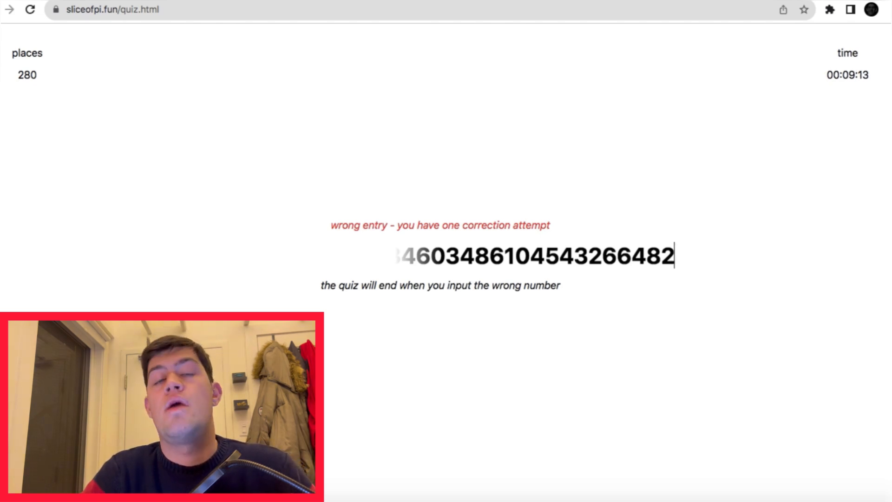
type("1")
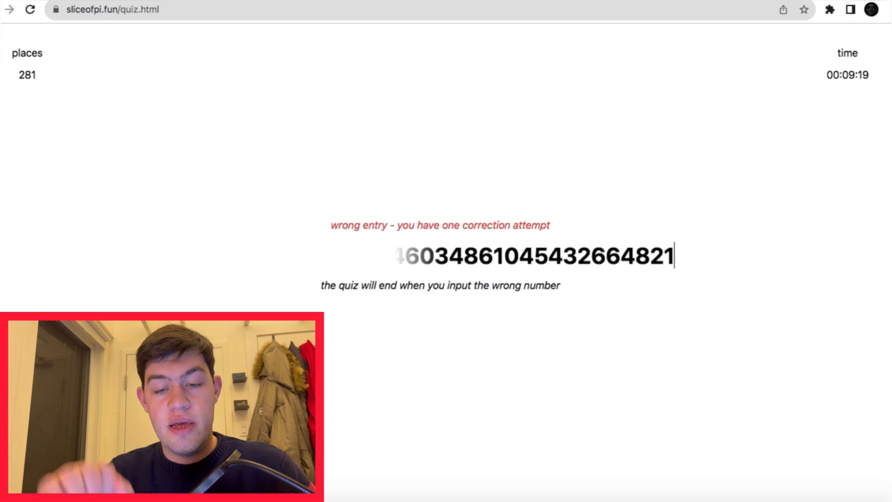
type("33")
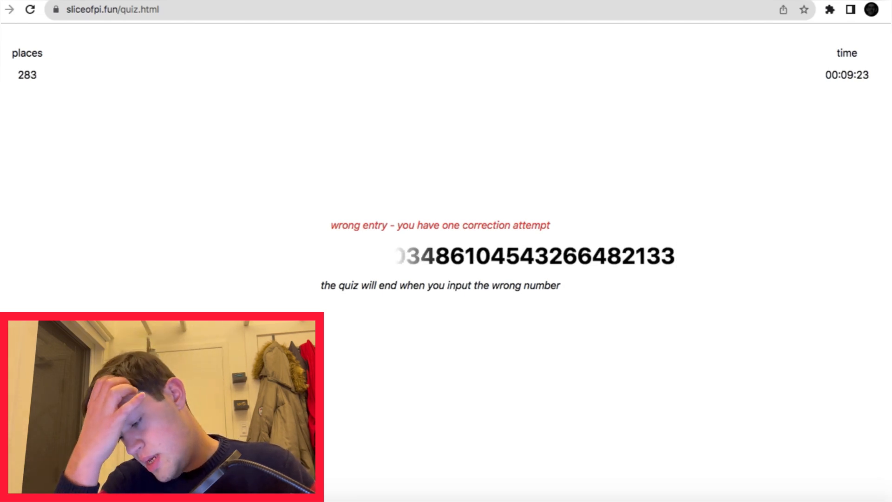
type("93")
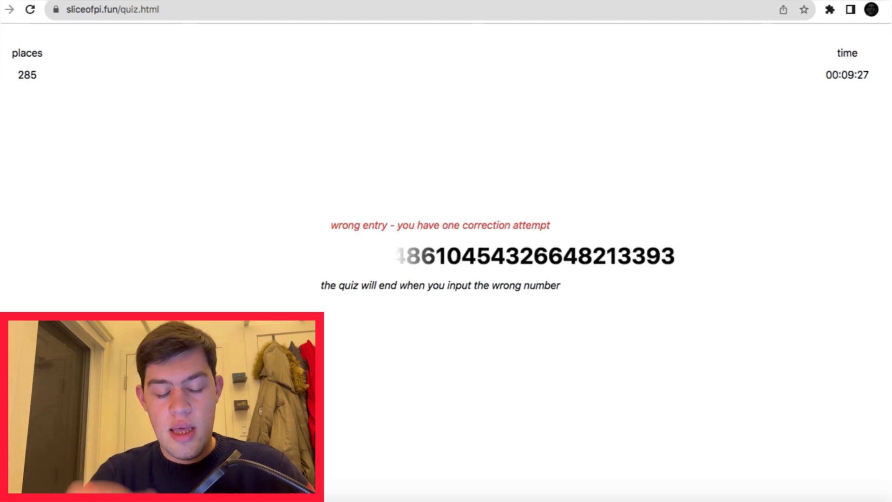
- Enter the digits 60 to reach 287 places of pi
type("60")
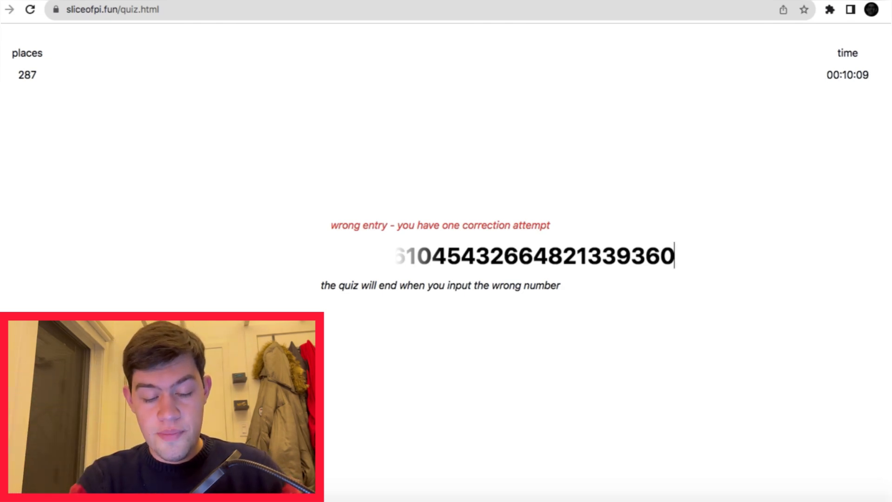
type("72")
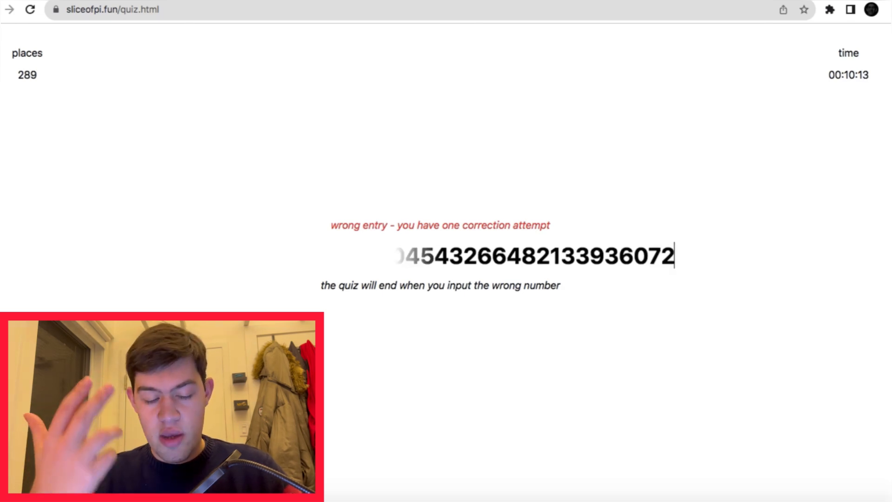
type("6024")
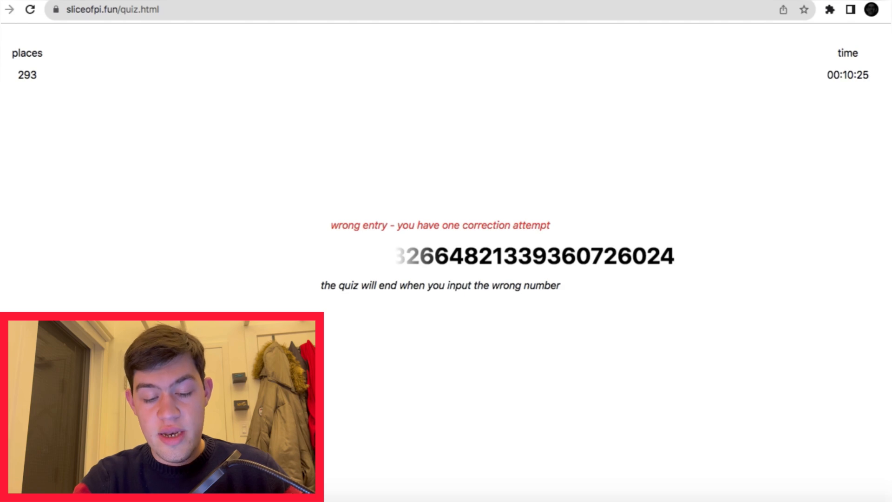
type("91")
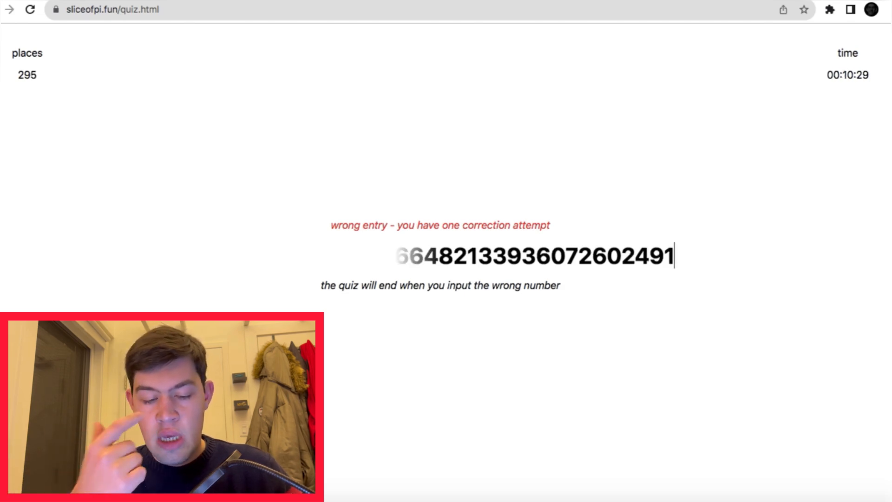
type("4")
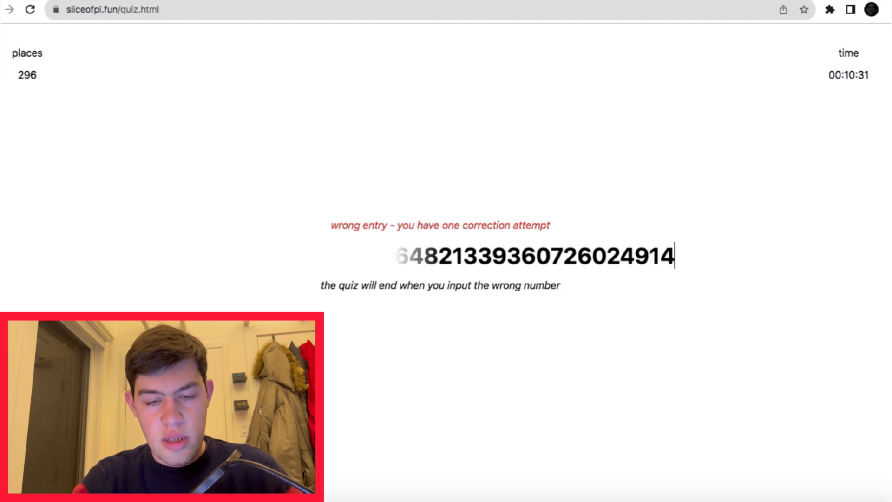
type("1")
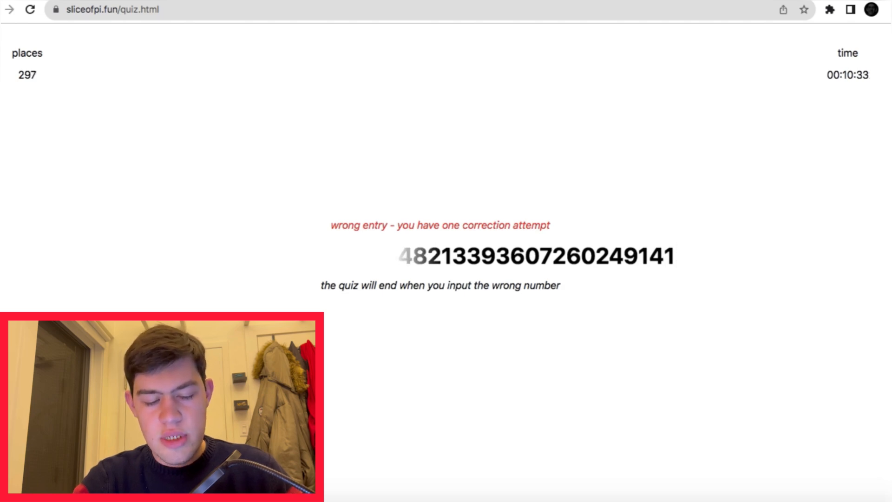
type("27")
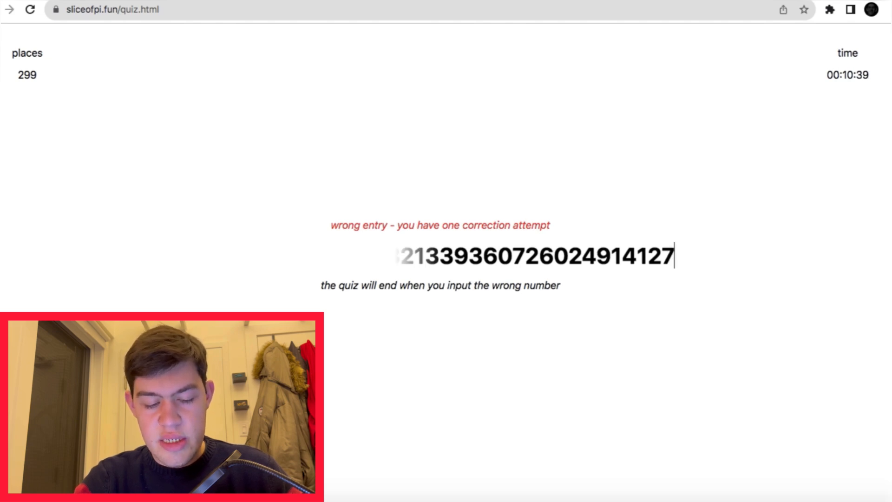
type("37")
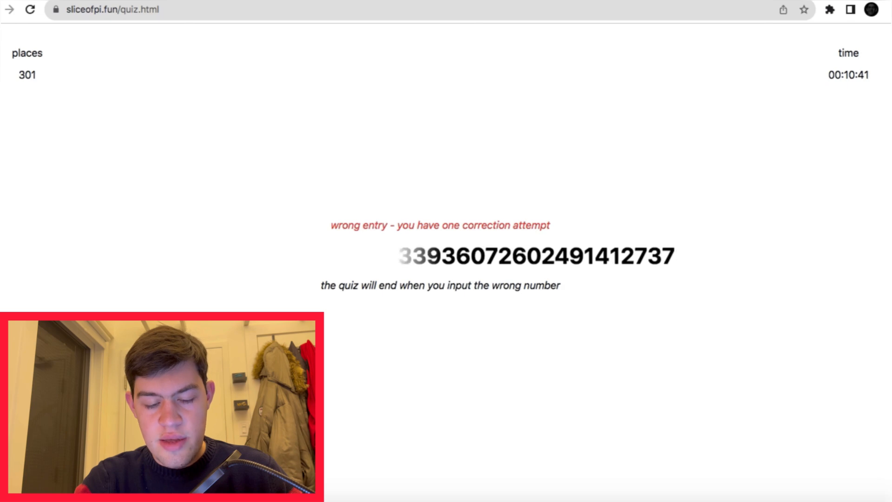
type("24")
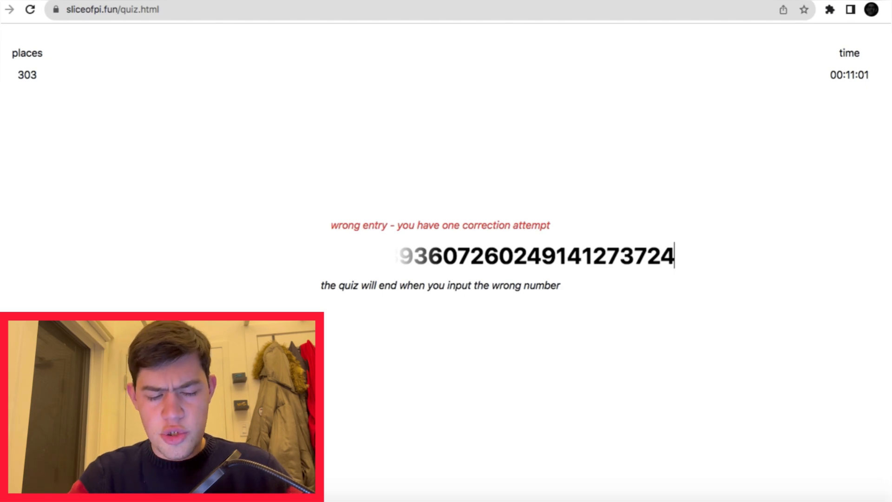
type("58")
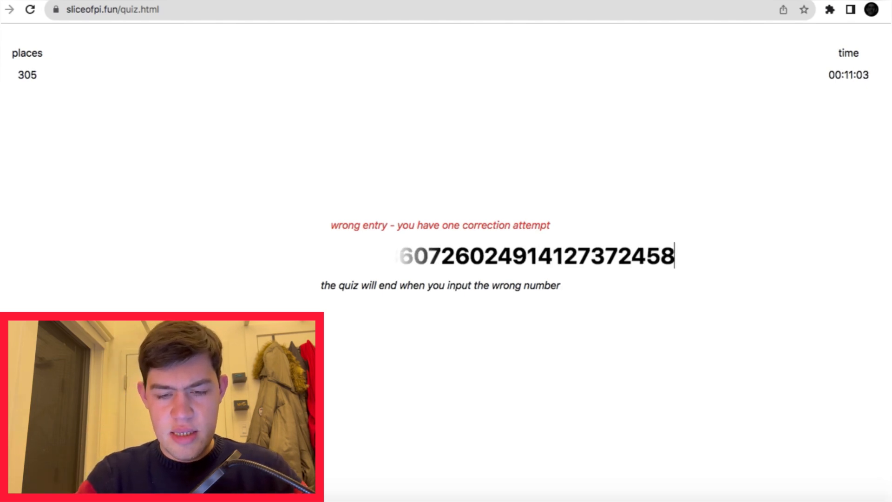
type("70")
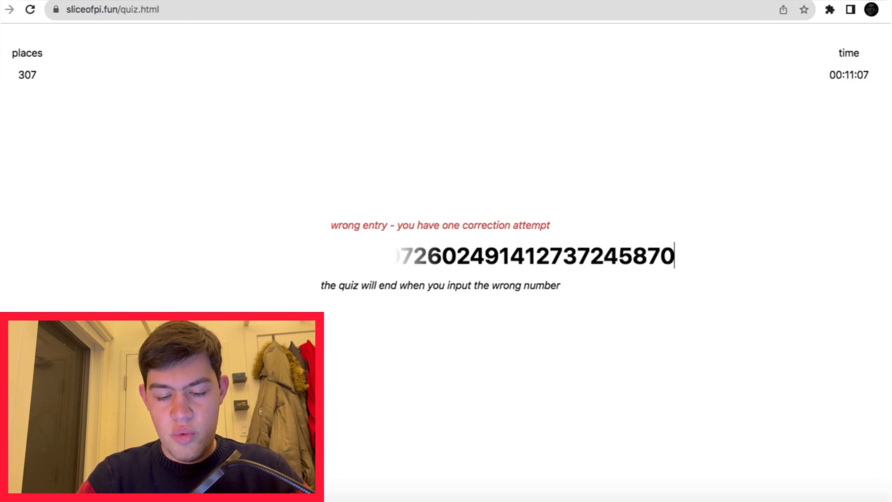
type("06")
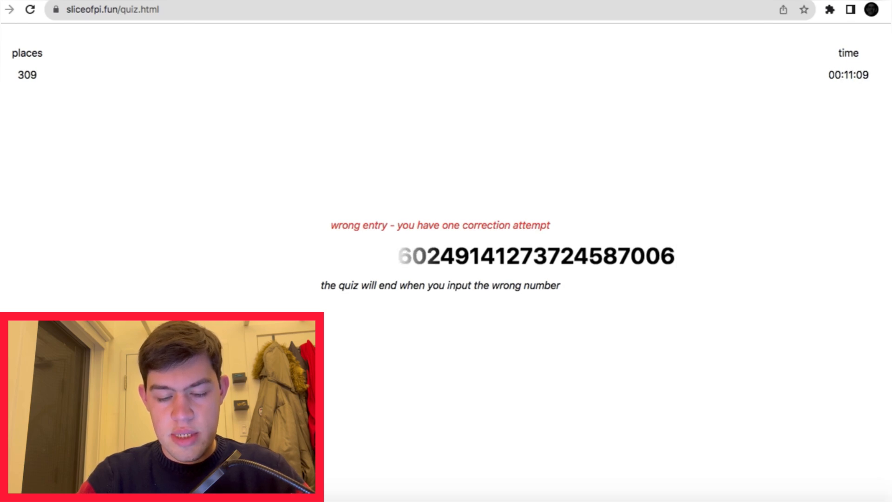
type("60")
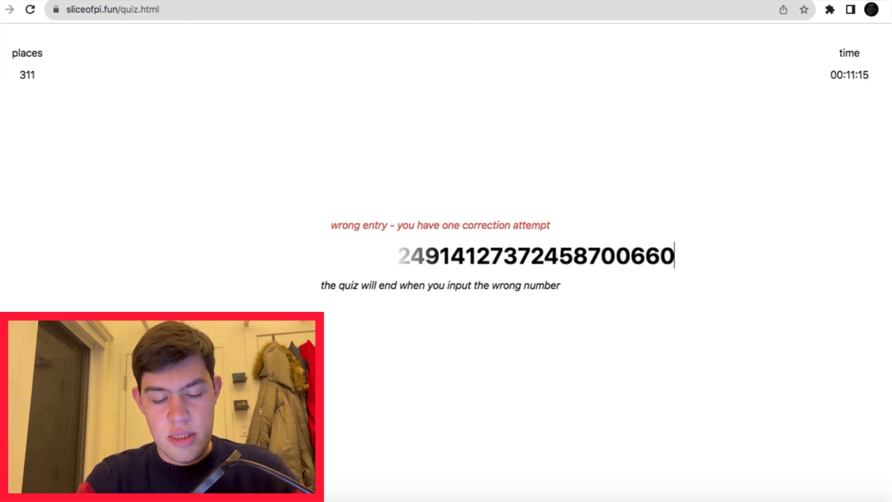
type("63")
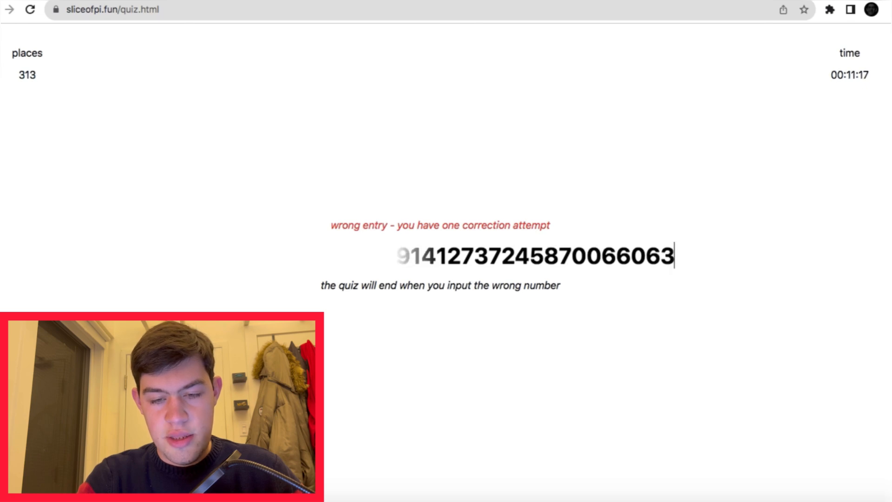
type("155")
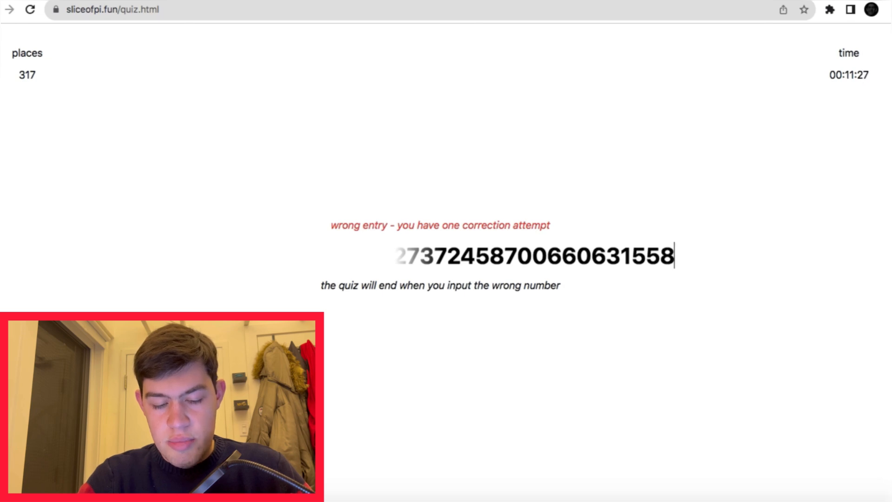
type("8174")
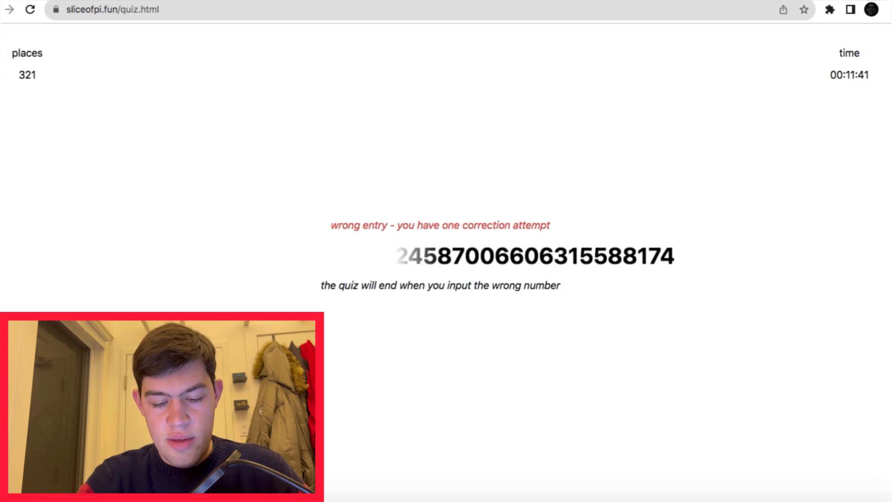
type("88")
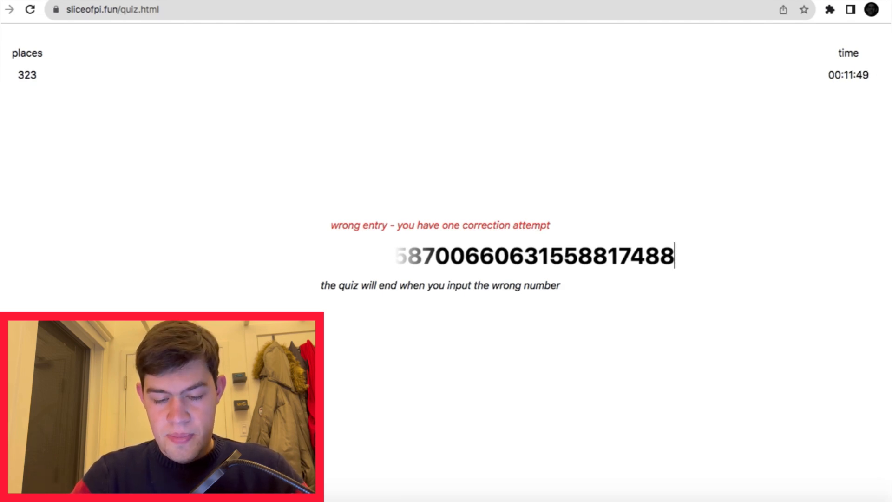
type("15")
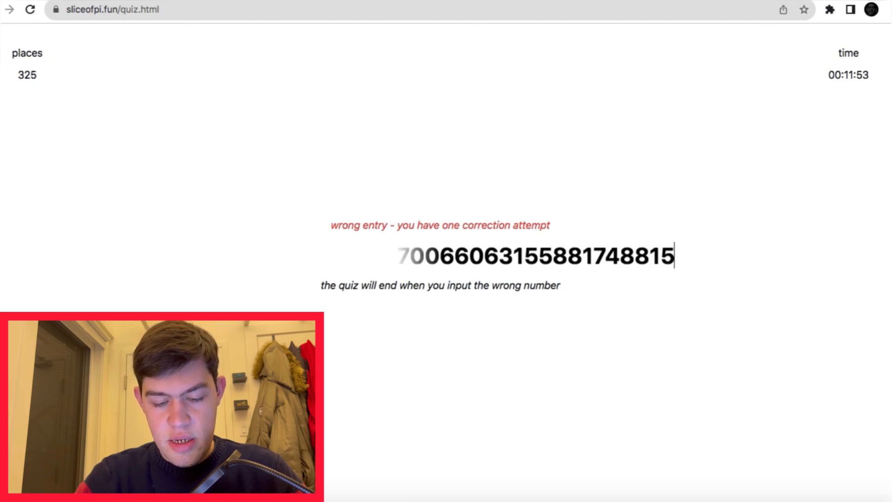
type("20")
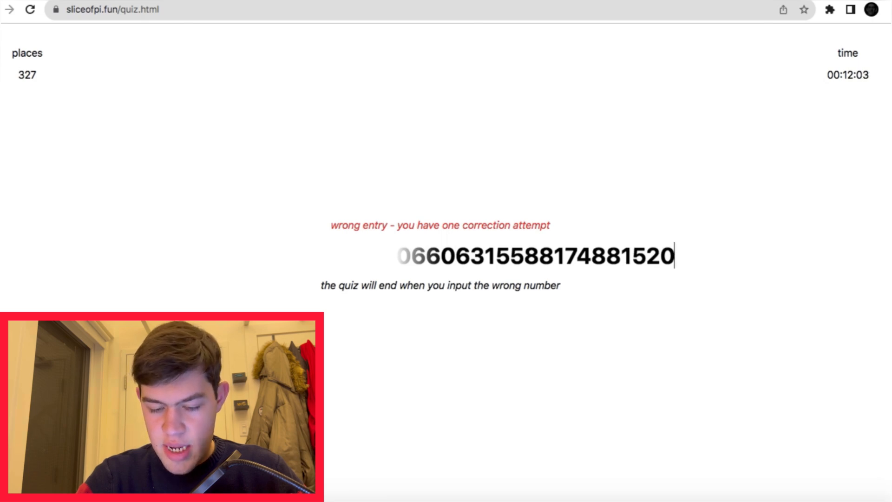
- Enter the pi digits 092 4881 5, reaching 338 places
type("0920962")
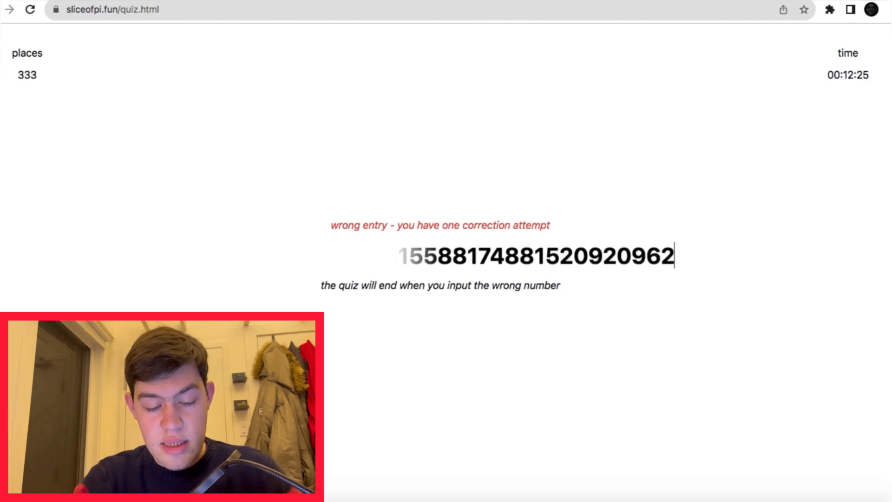
type("4881")
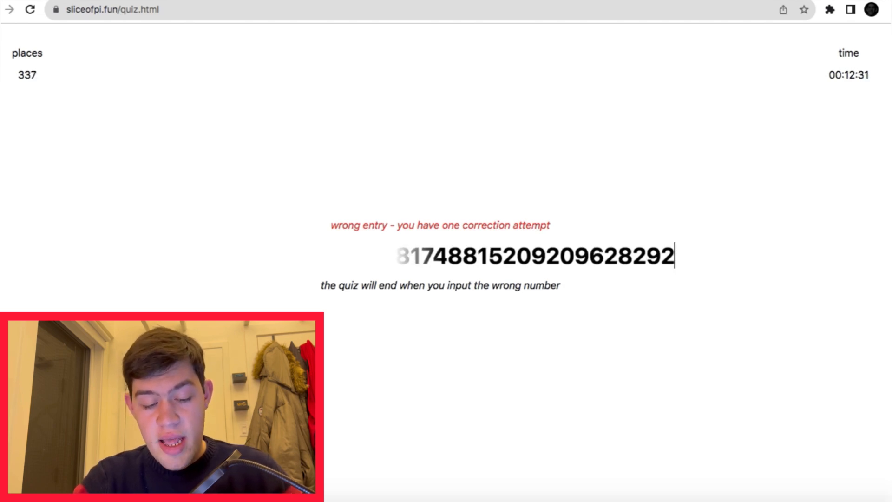
type("5")
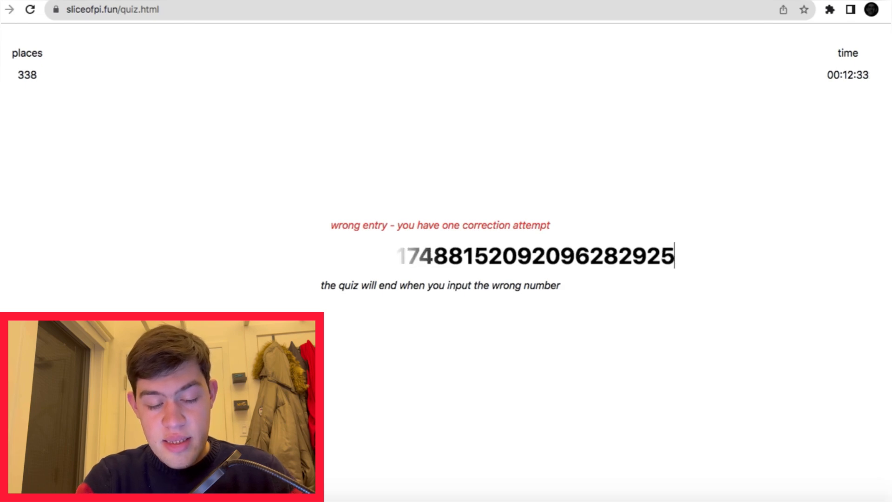
- Enter the final digits 40 to finish at 340 places of pi
type("40")
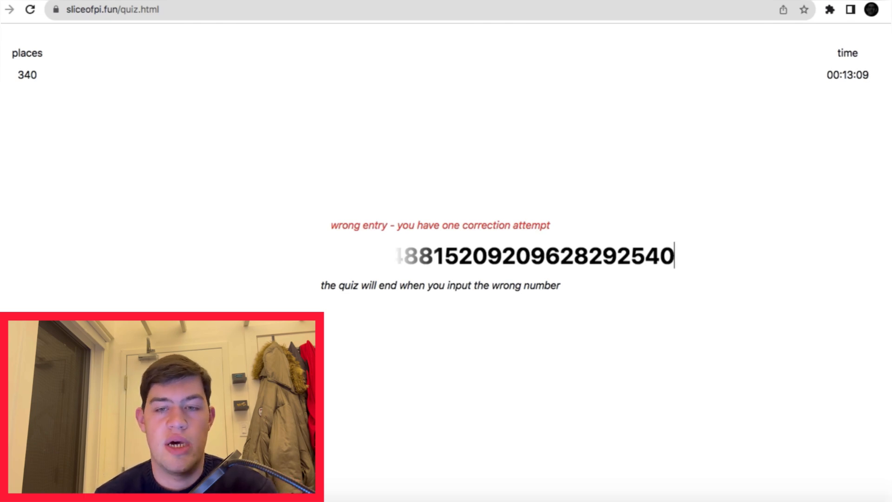
mouse_move(847, 87)
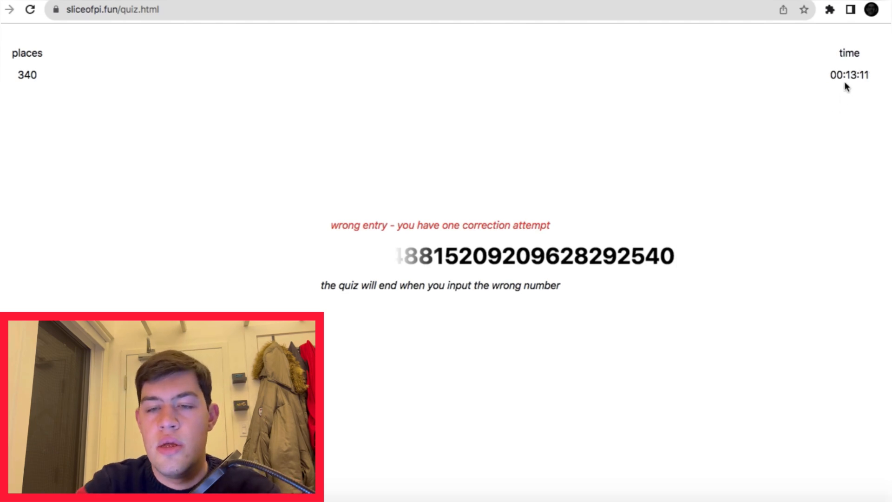